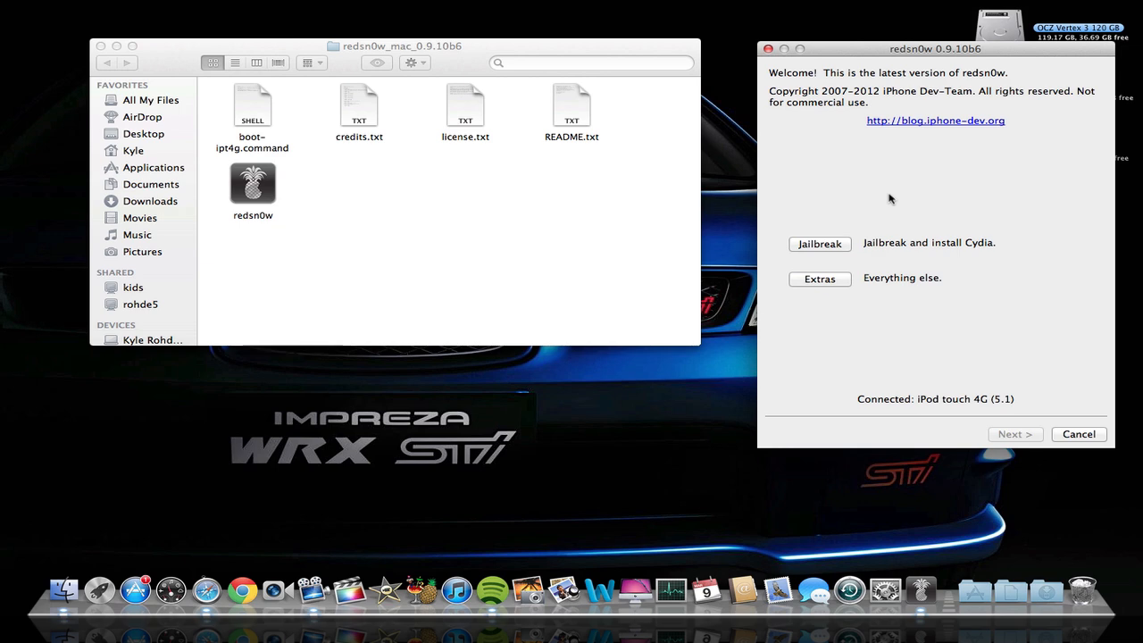
{"action": "mouse_move", "coordinate": [953, 140]}
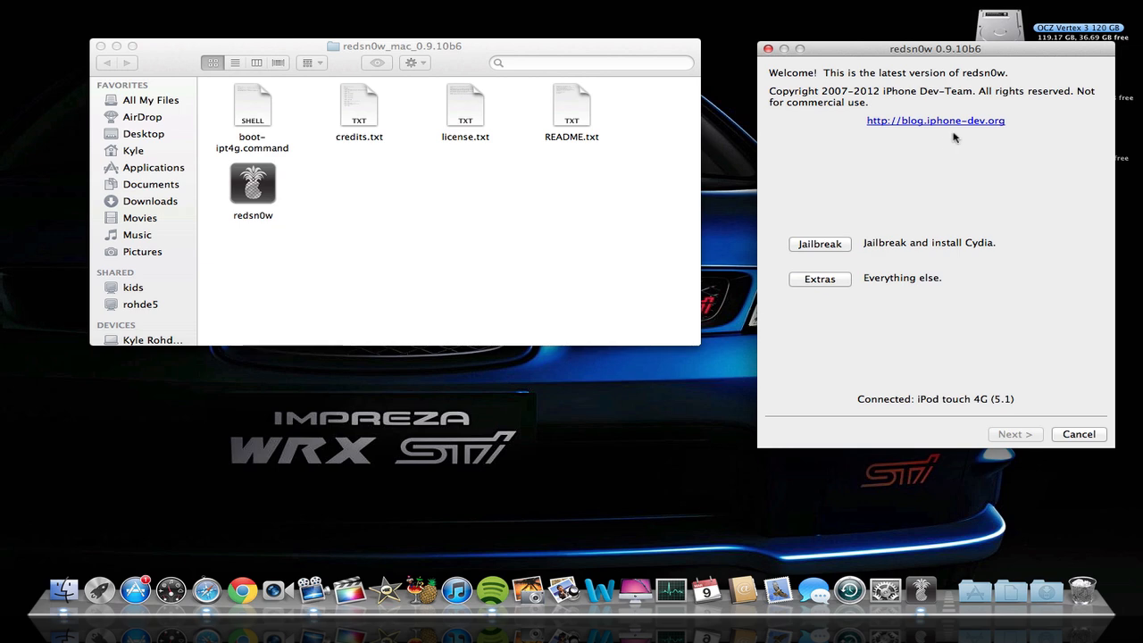
{"action": "mouse_move", "coordinate": [960, 62]}
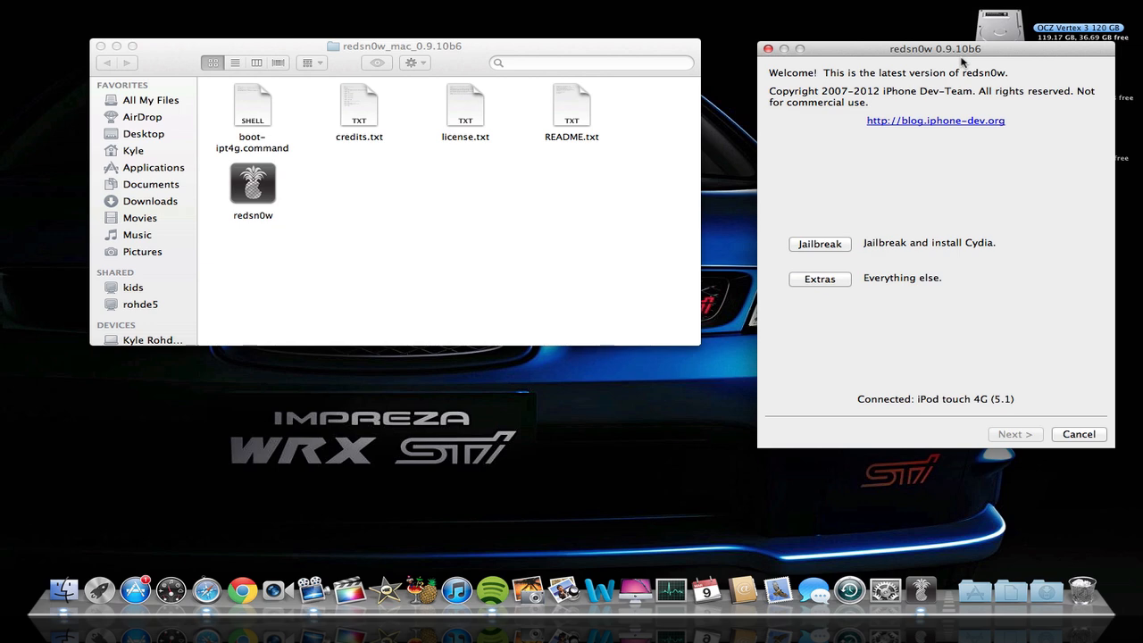
{"action": "mouse_move", "coordinate": [928, 377]}
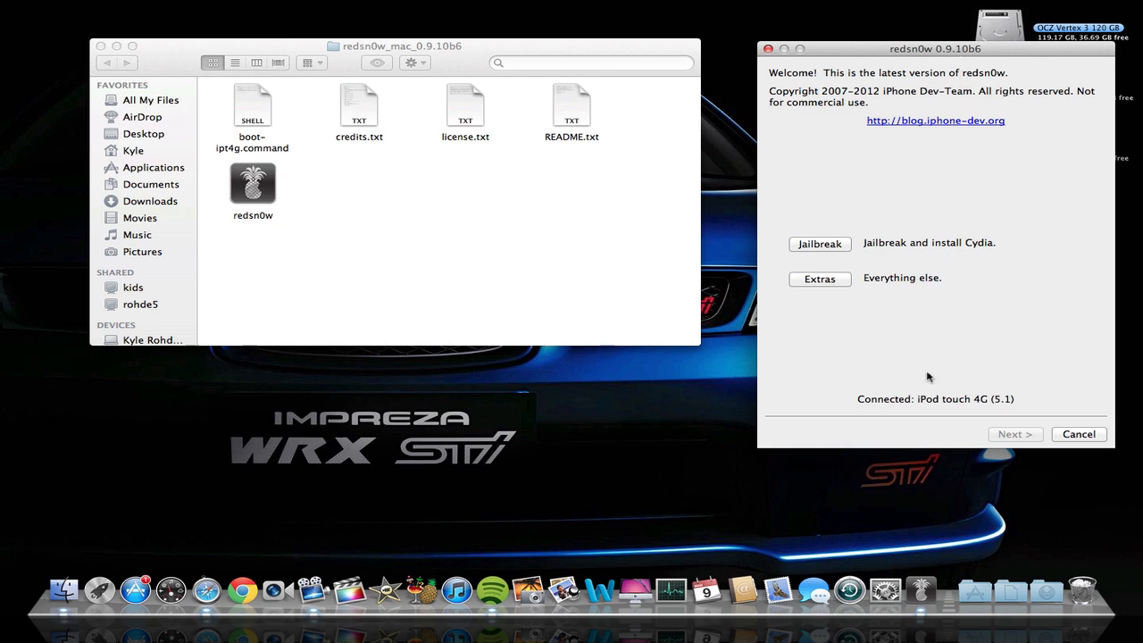
{"action": "mouse_move", "coordinate": [971, 395]}
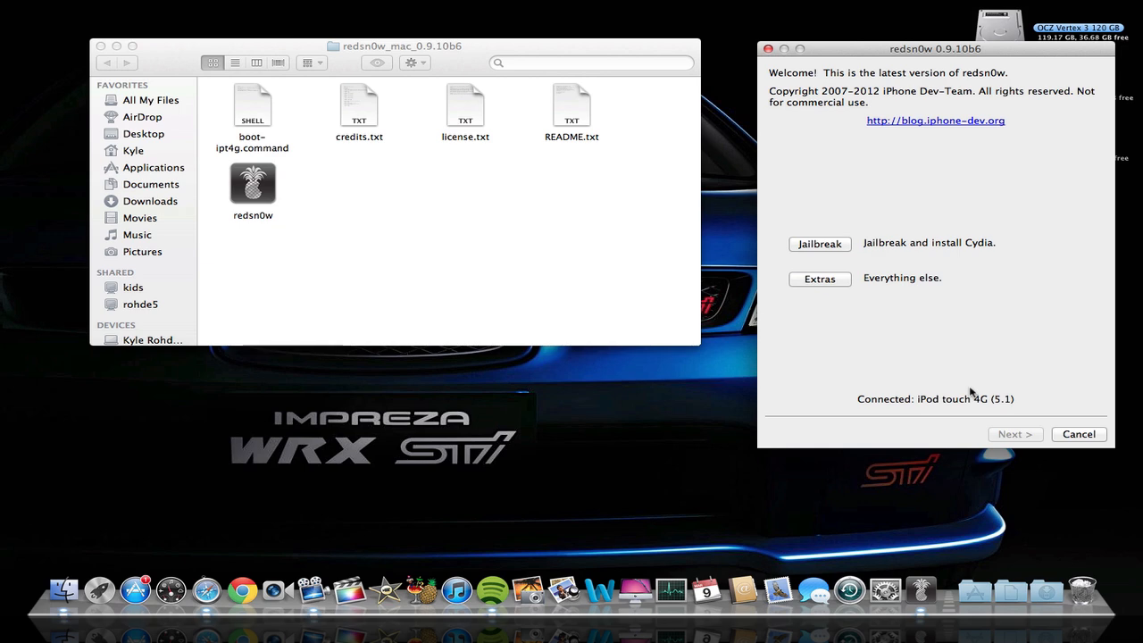
{"action": "mouse_move", "coordinate": [564, 208]}
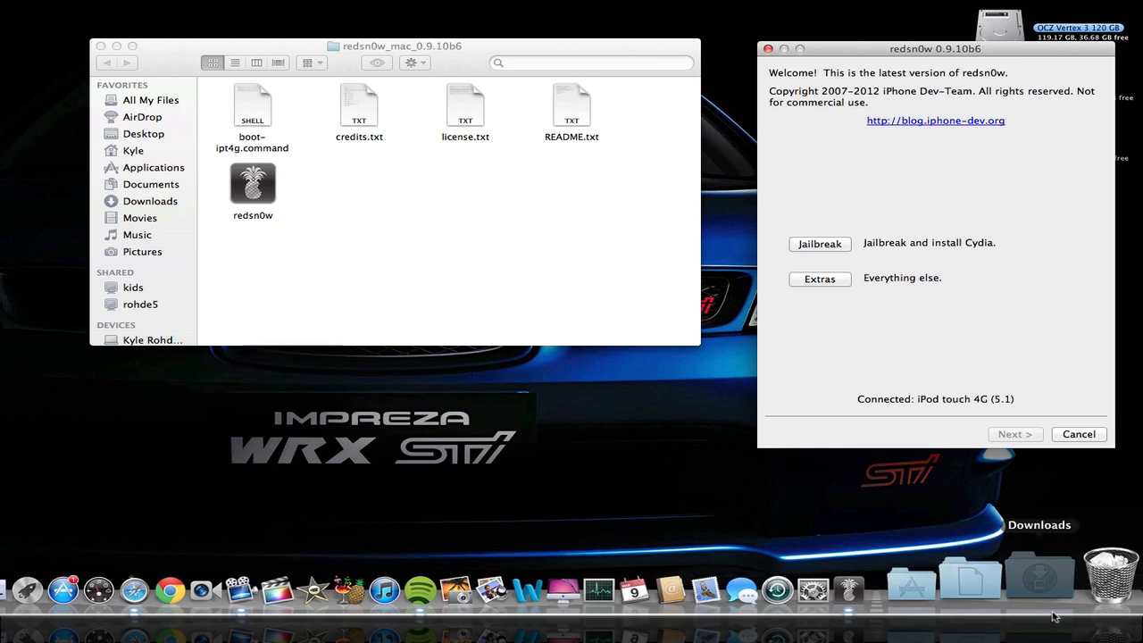
Step: Start the jailbreak with Cydia and proceed through DFU mode to the iPod4,1 5.1 options screen
{"action": "left_click", "coordinate": [1039, 575]}
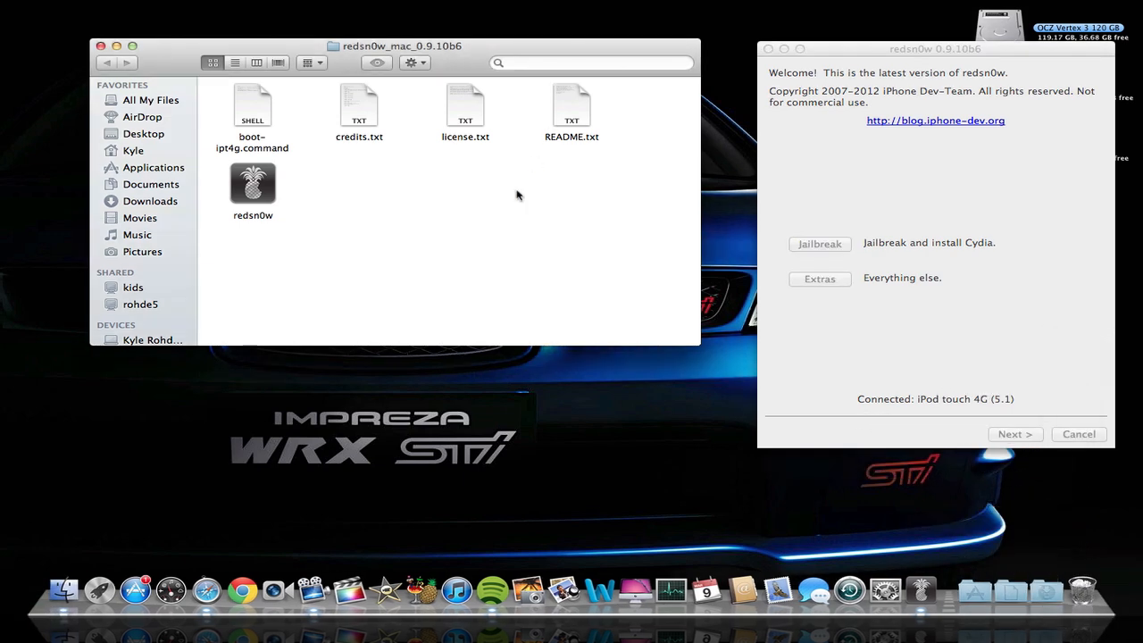
{"action": "mouse_move", "coordinate": [546, 236]}
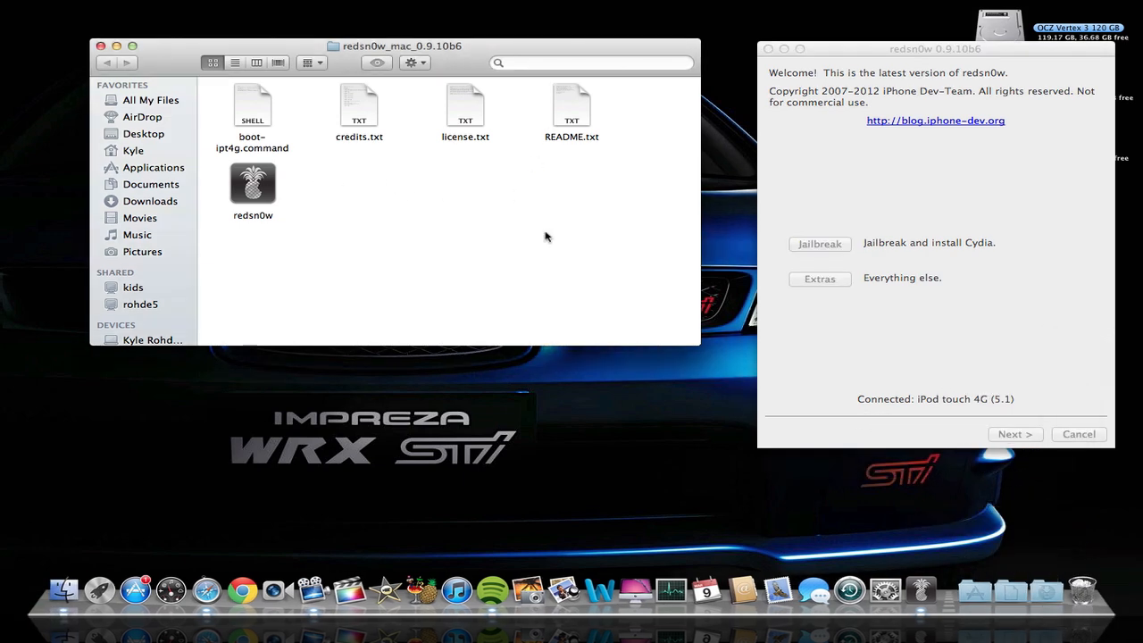
{"action": "mouse_move", "coordinate": [489, 236]}
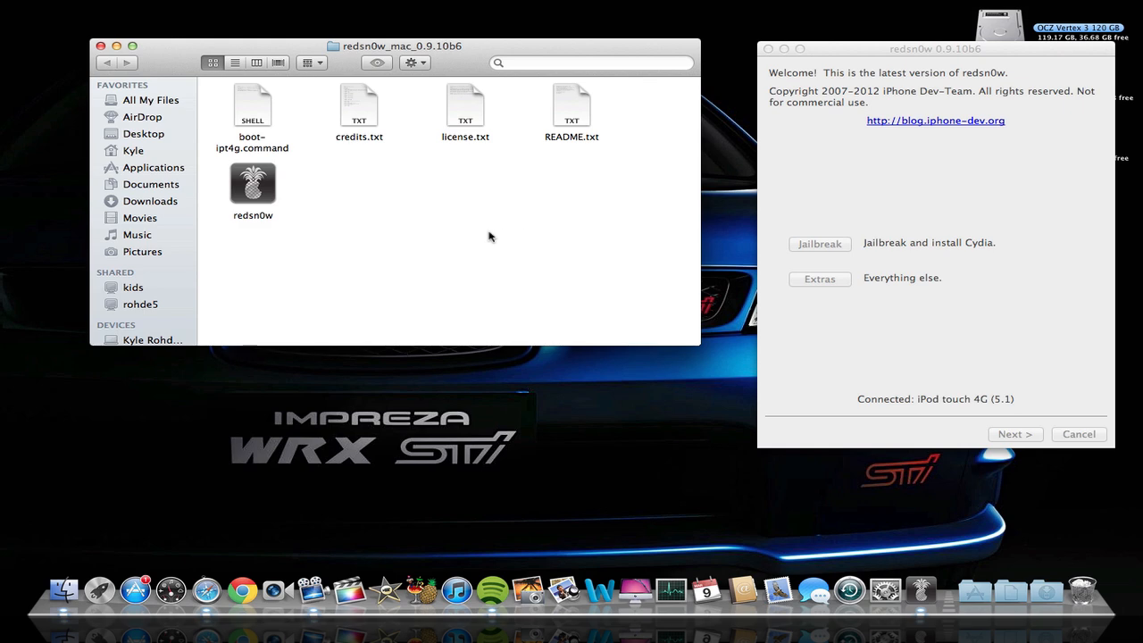
{"action": "mouse_move", "coordinate": [390, 200]}
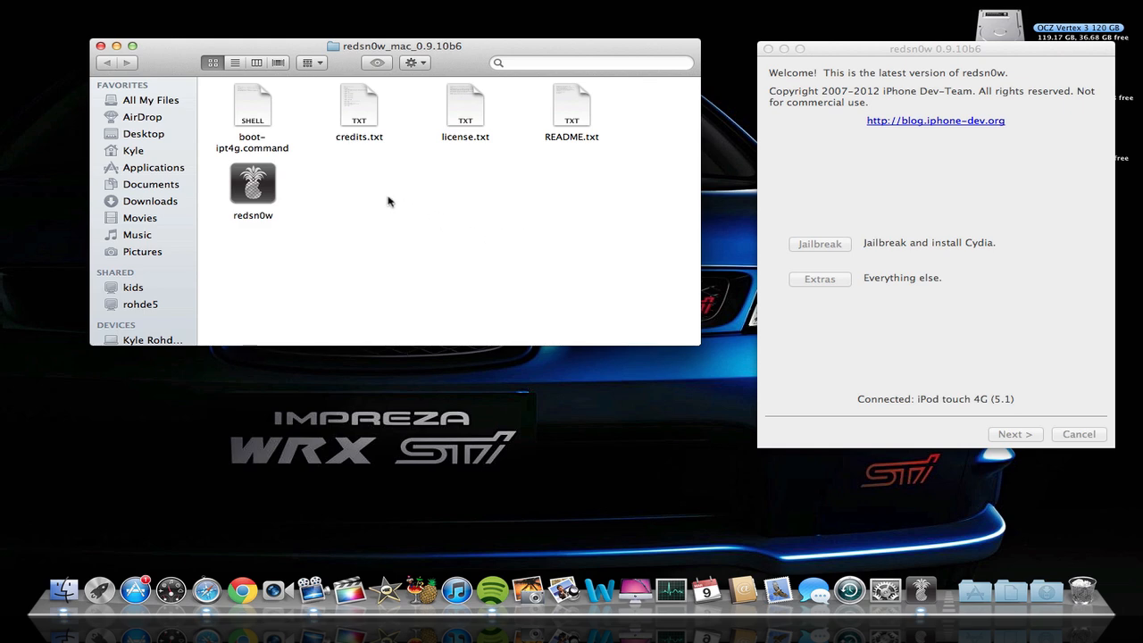
{"action": "mouse_move", "coordinate": [282, 212]}
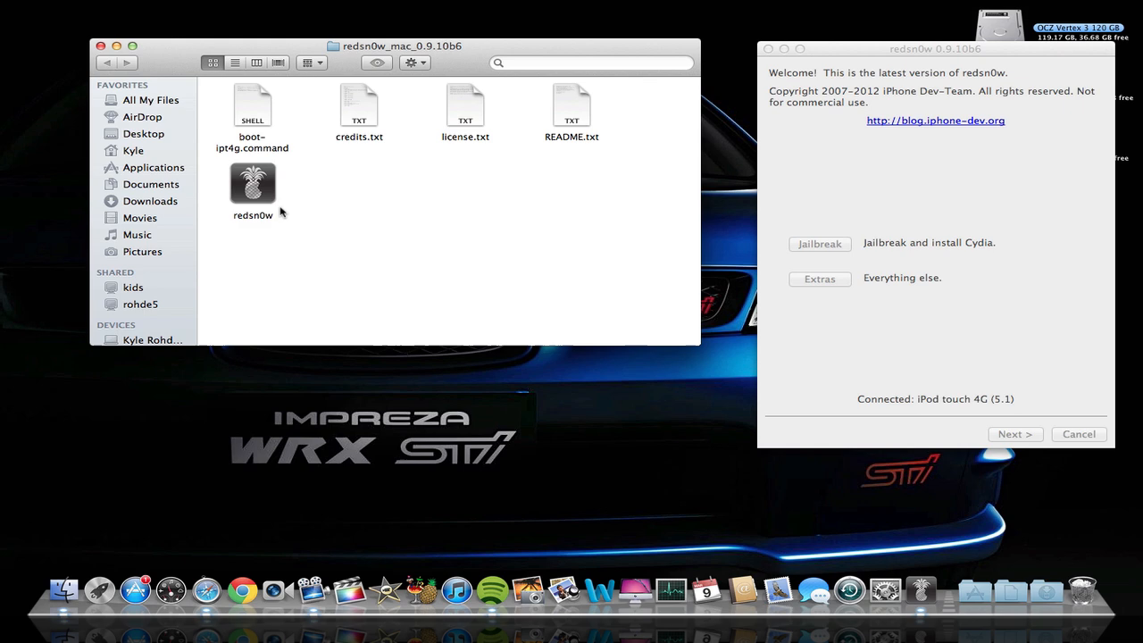
{"action": "mouse_move", "coordinate": [282, 194]}
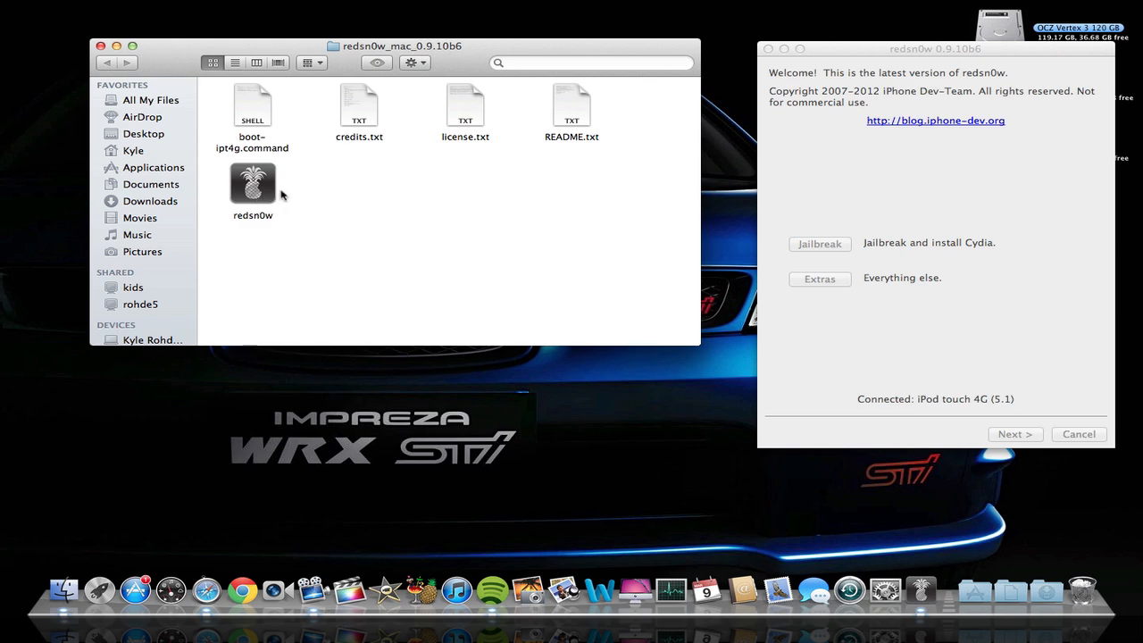
{"action": "mouse_move", "coordinate": [589, 182]}
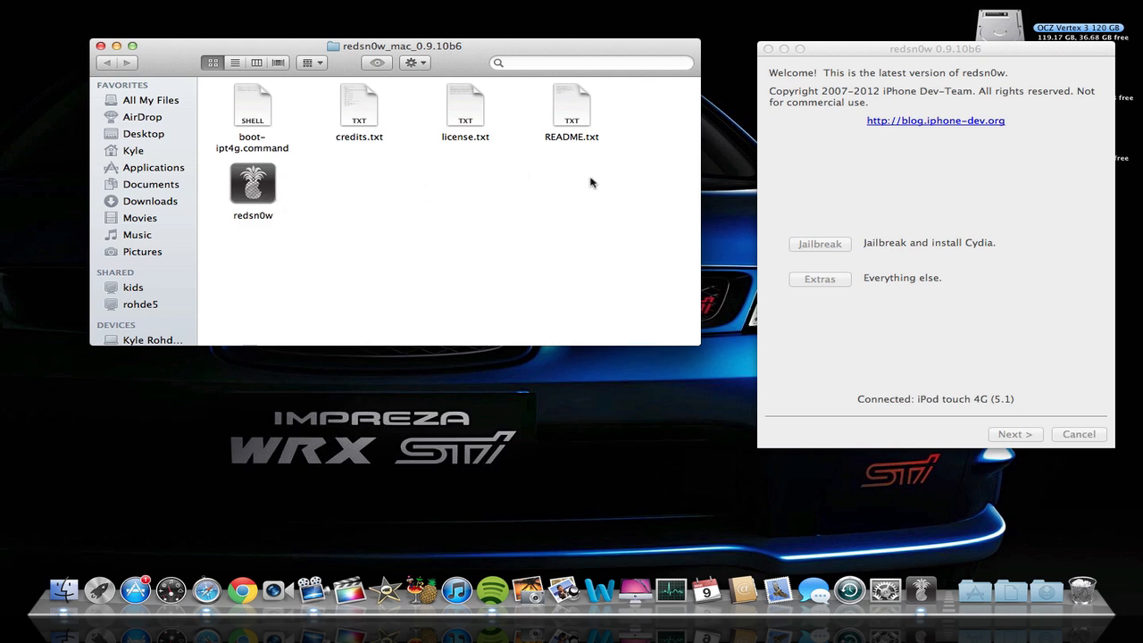
{"action": "mouse_move", "coordinate": [589, 125]}
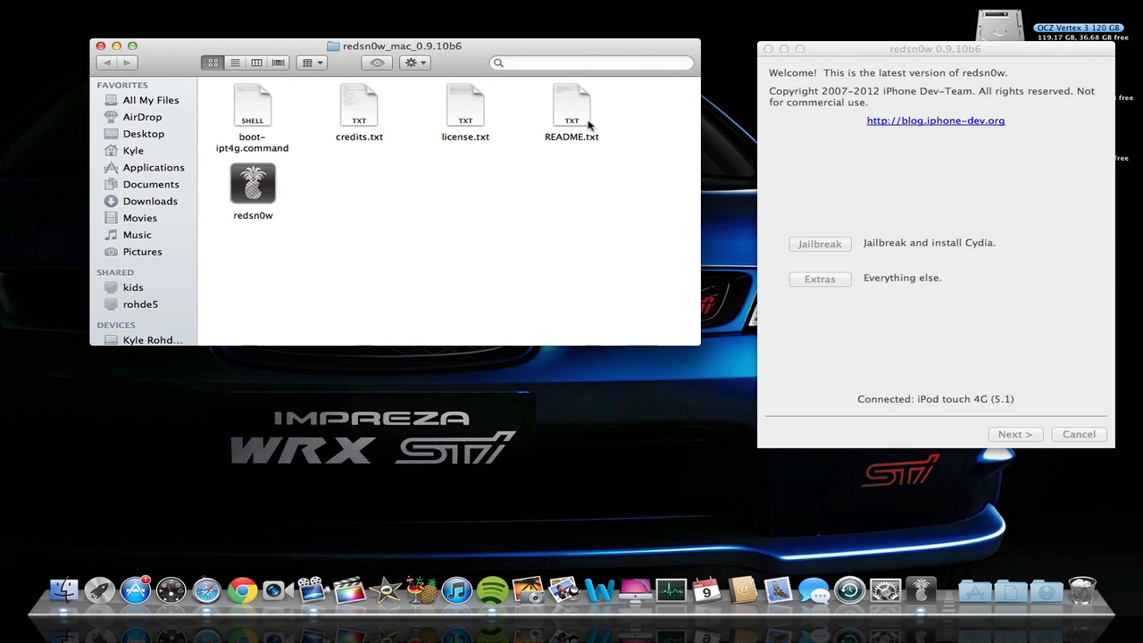
{"action": "mouse_move", "coordinate": [432, 236]}
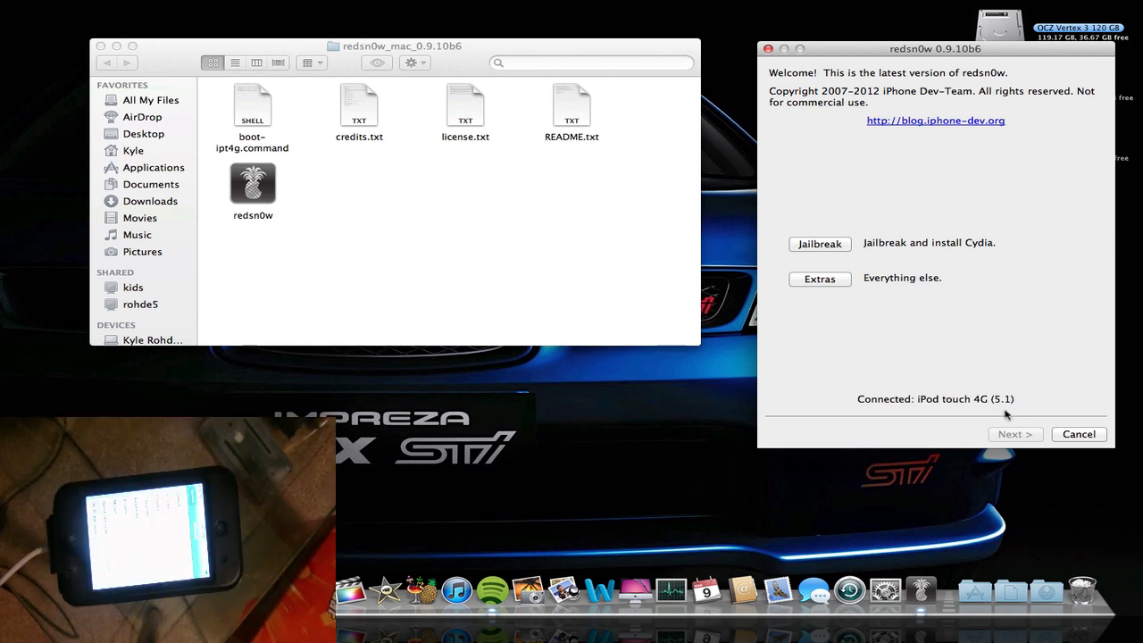
{"action": "mouse_move", "coordinate": [1004, 411]}
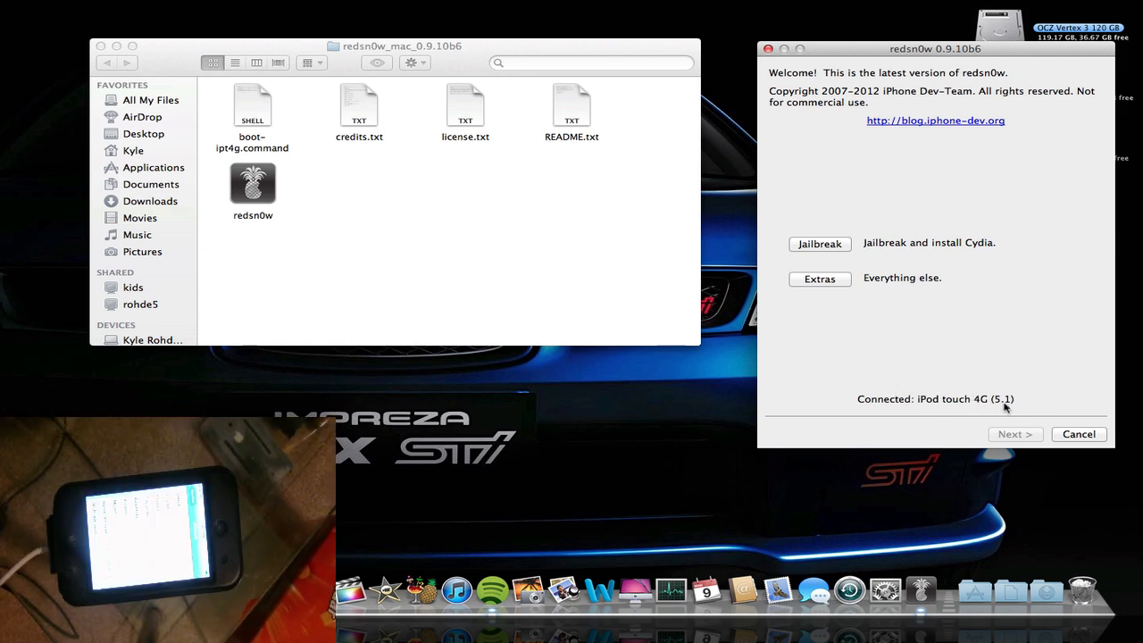
{"action": "mouse_move", "coordinate": [854, 254]}
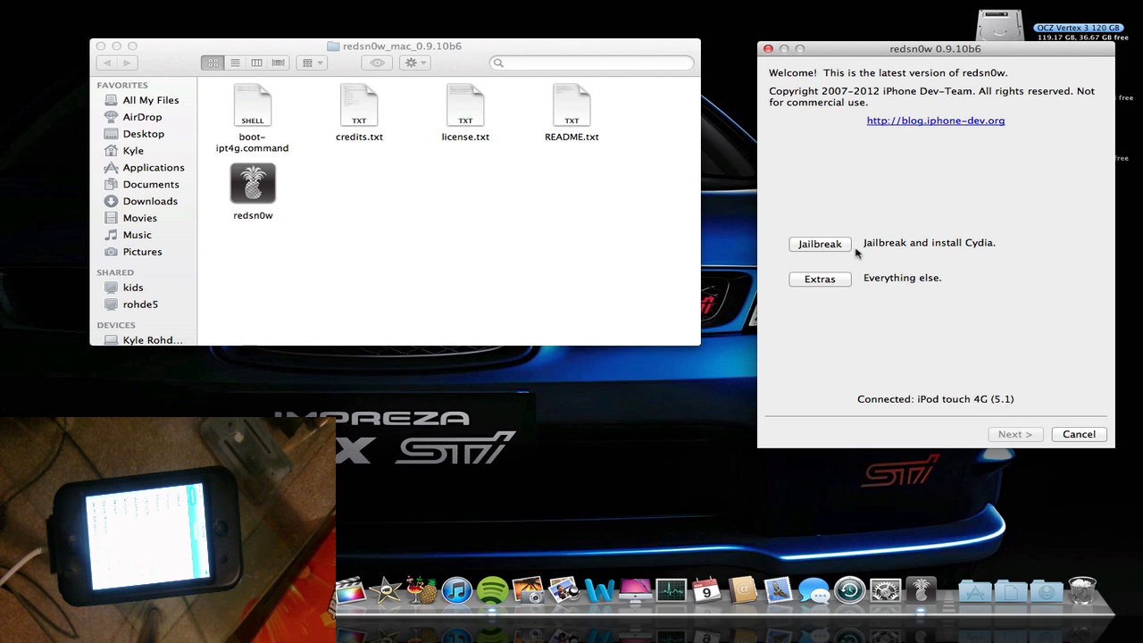
{"action": "mouse_move", "coordinate": [838, 246]}
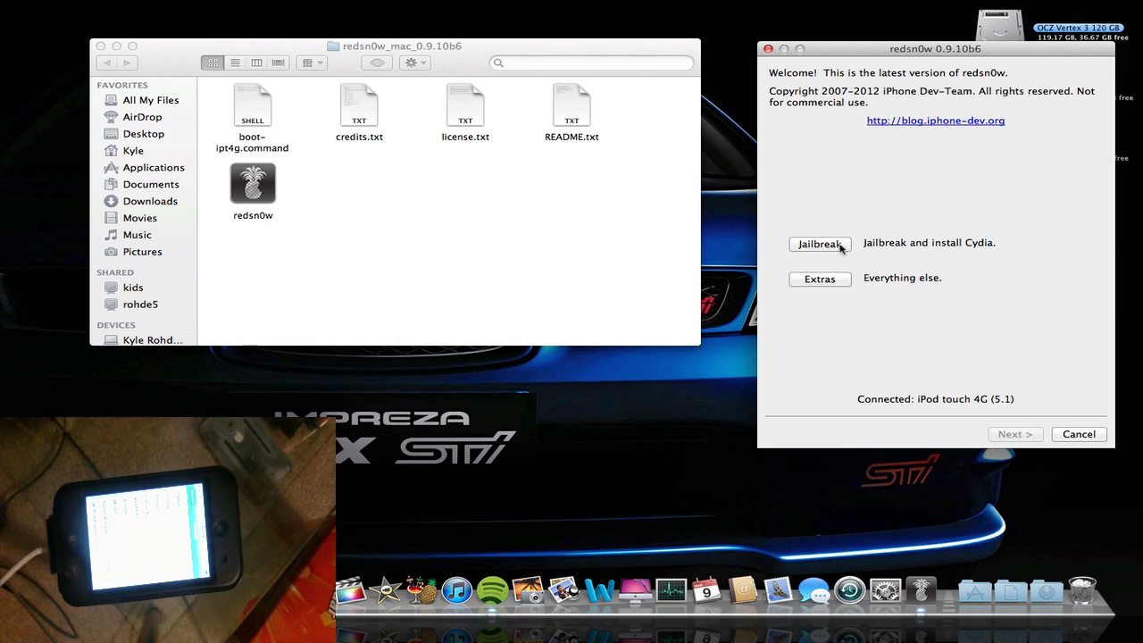
{"action": "mouse_move", "coordinate": [438, 590]}
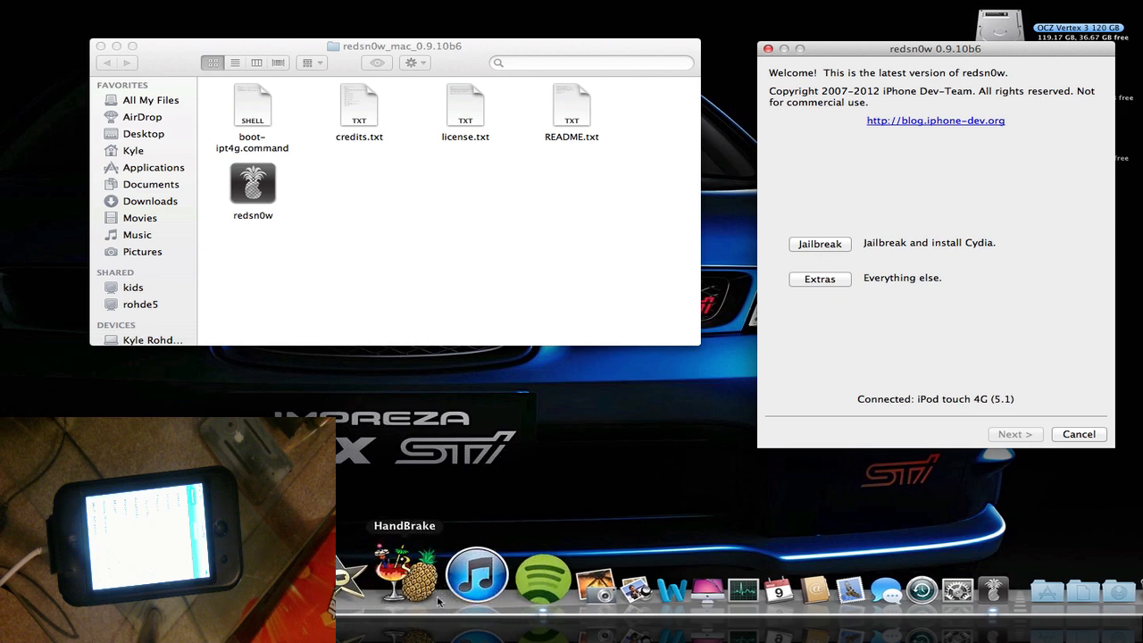
{"action": "mouse_move", "coordinate": [496, 490]}
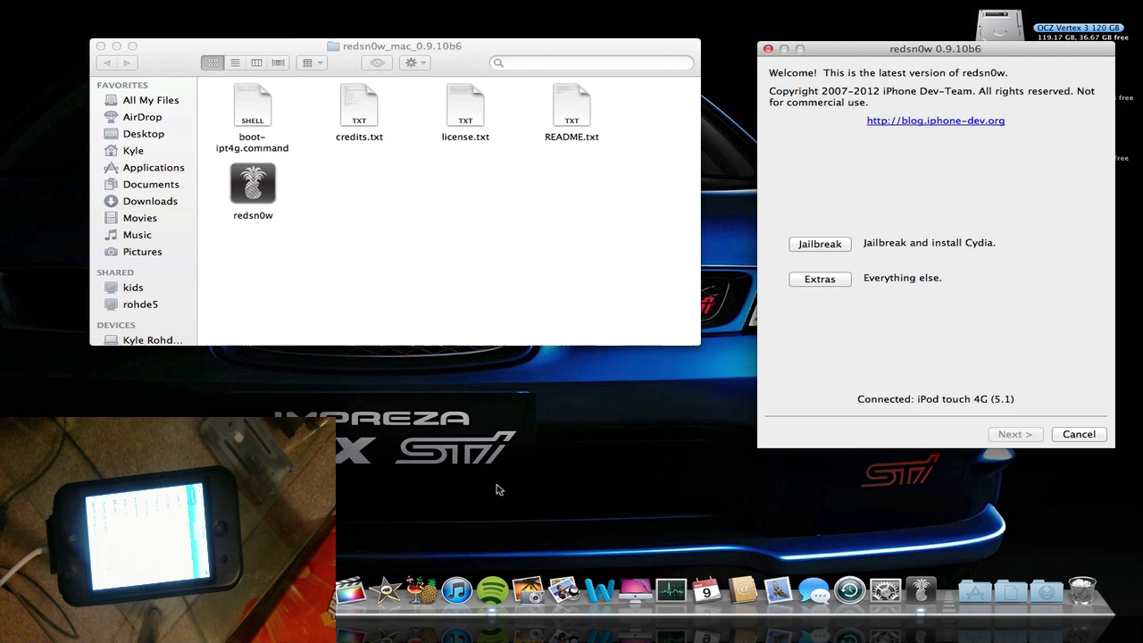
{"action": "mouse_move", "coordinate": [484, 515]}
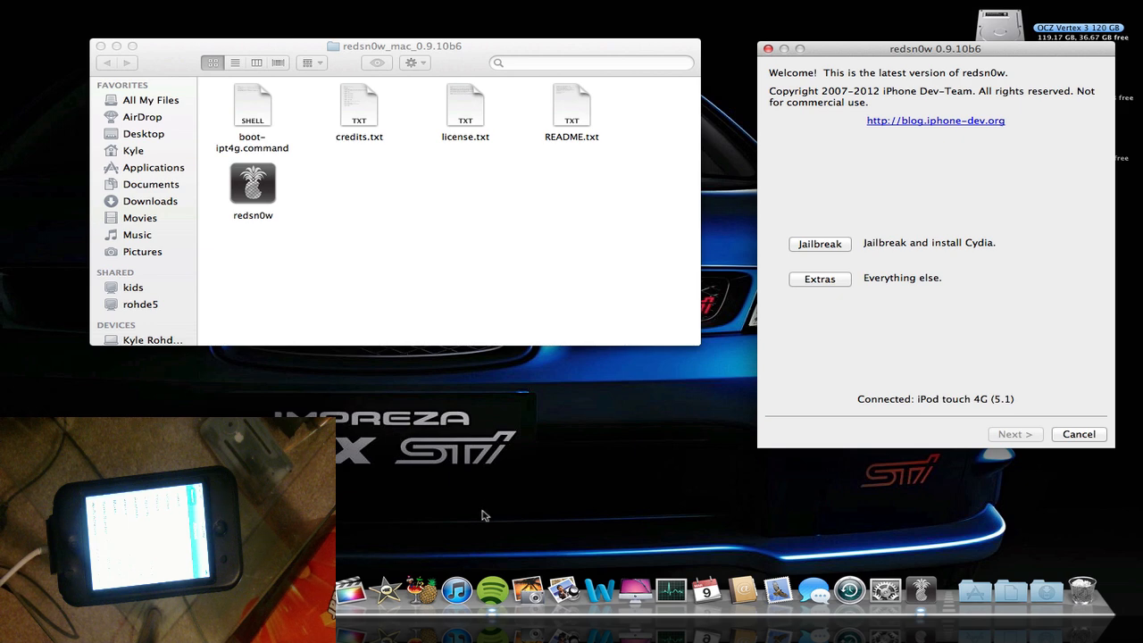
{"action": "mouse_move", "coordinate": [993, 325]}
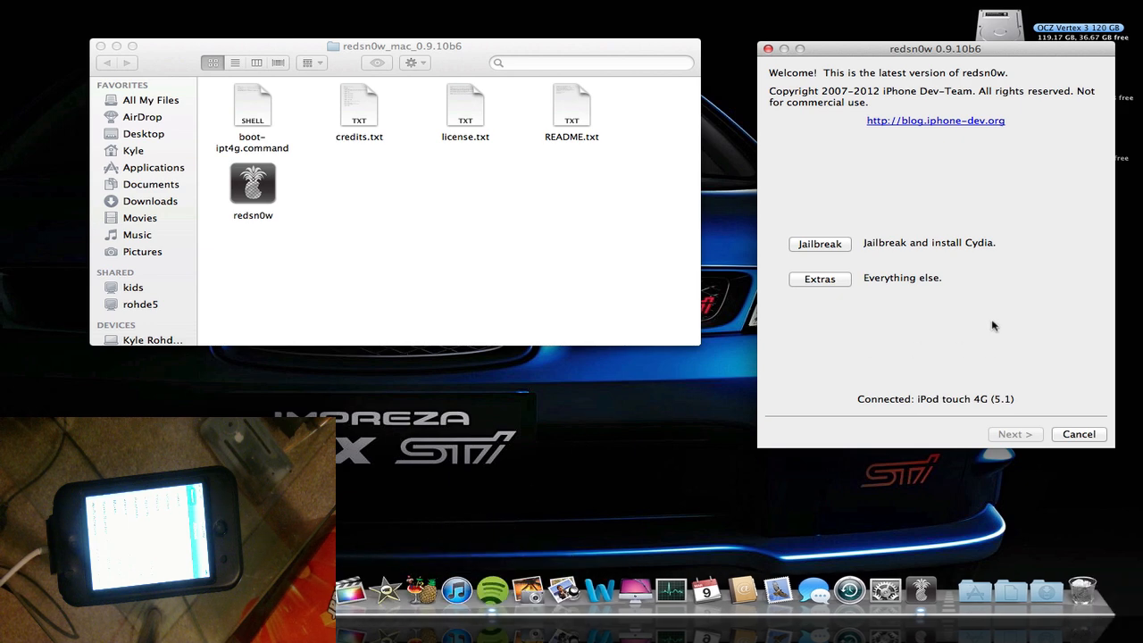
{"action": "mouse_move", "coordinate": [838, 250]}
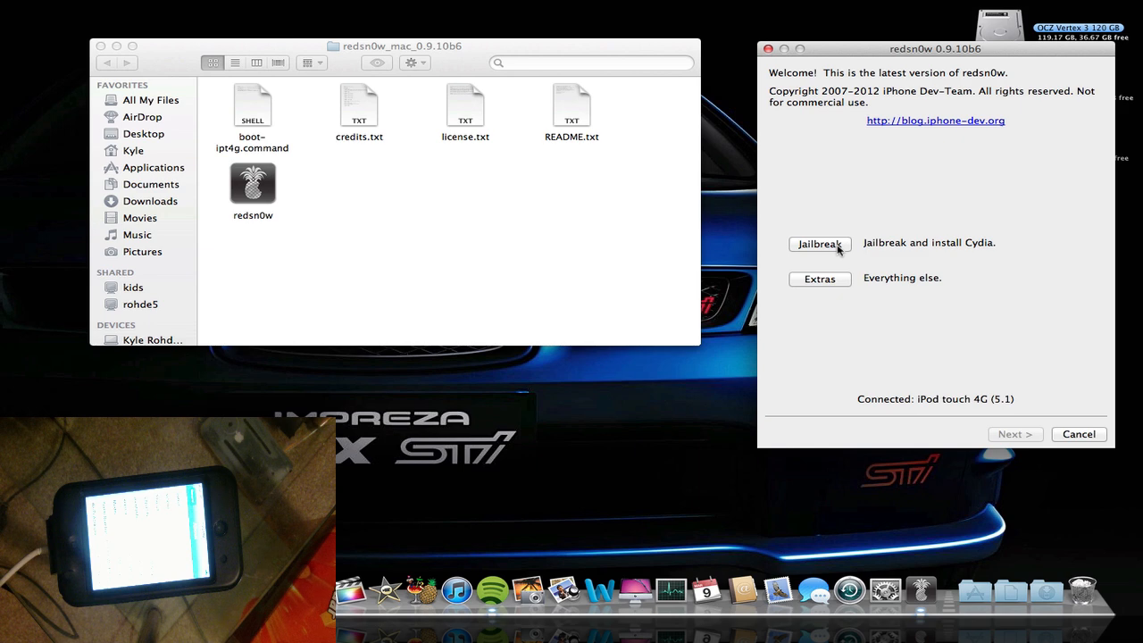
{"action": "left_click", "coordinate": [817, 243]}
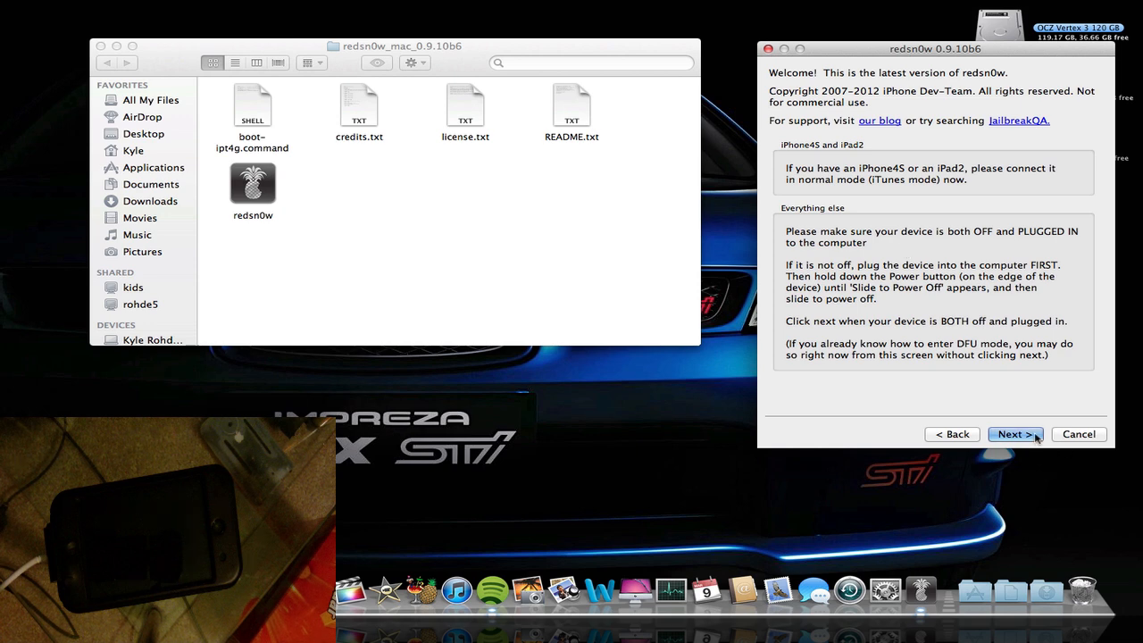
{"action": "mouse_move", "coordinate": [1036, 410]}
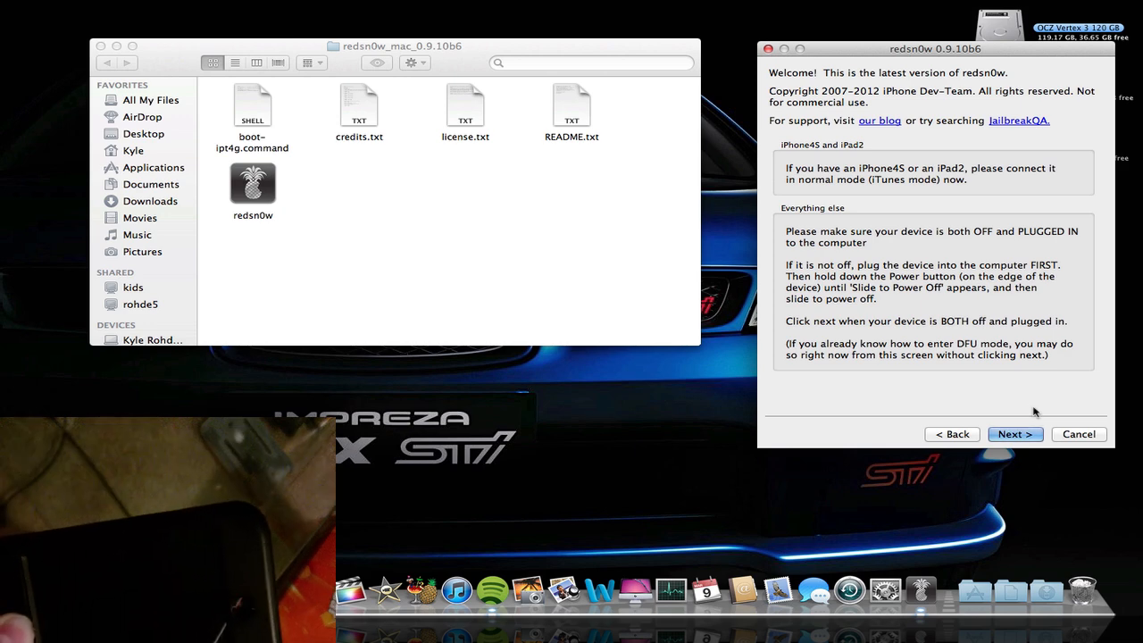
{"action": "left_click", "coordinate": [1014, 433]}
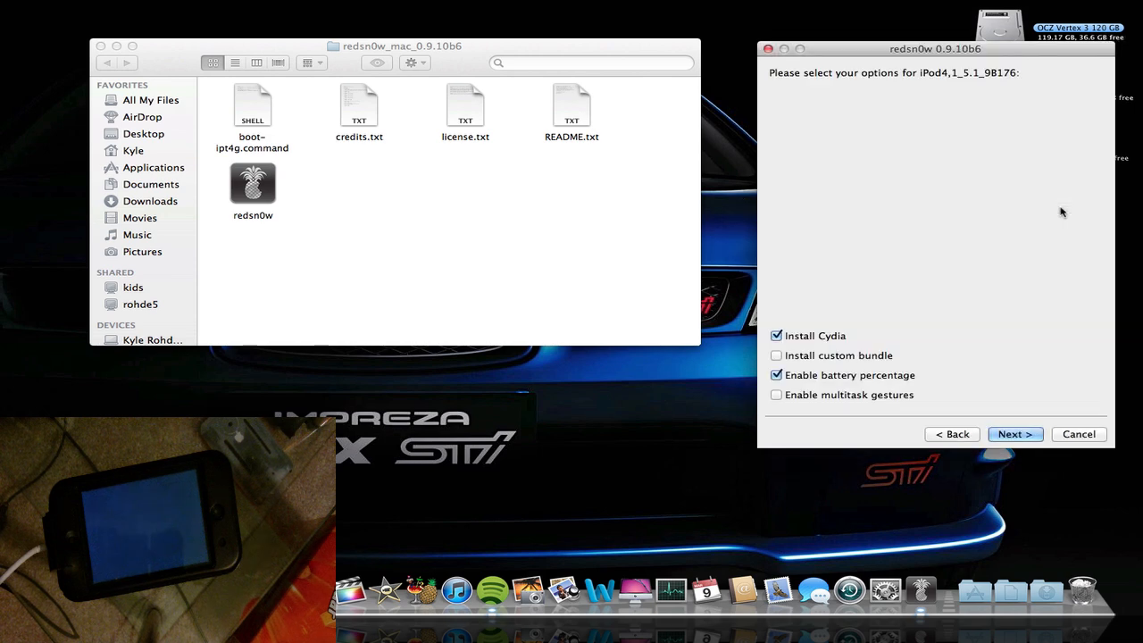
{"action": "mouse_move", "coordinate": [914, 283]}
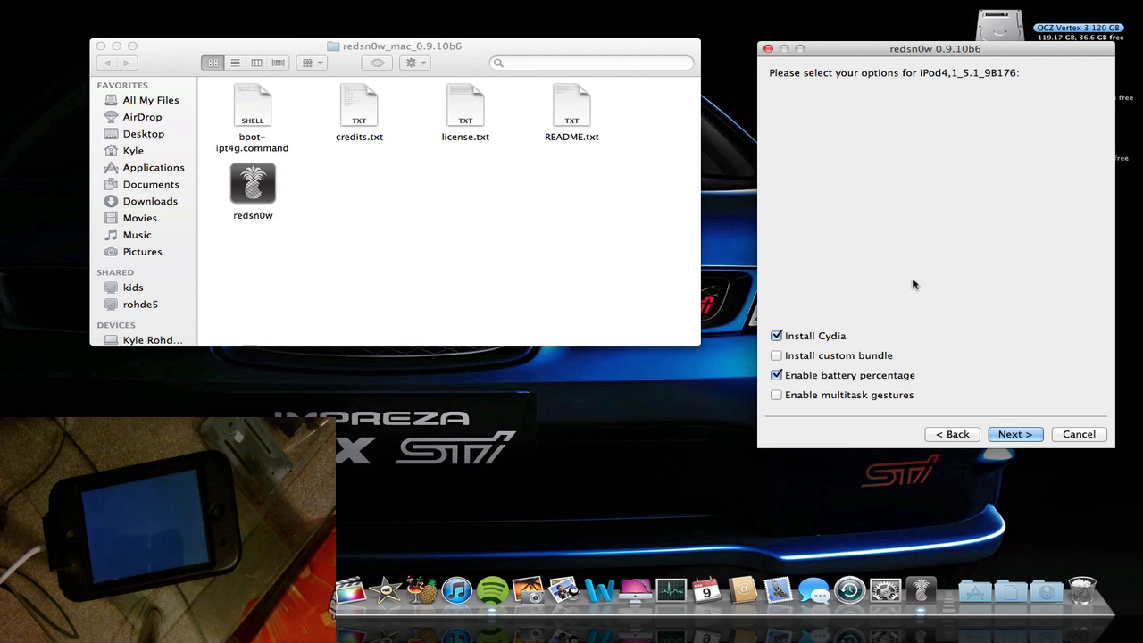
{"action": "mouse_move", "coordinate": [854, 354]}
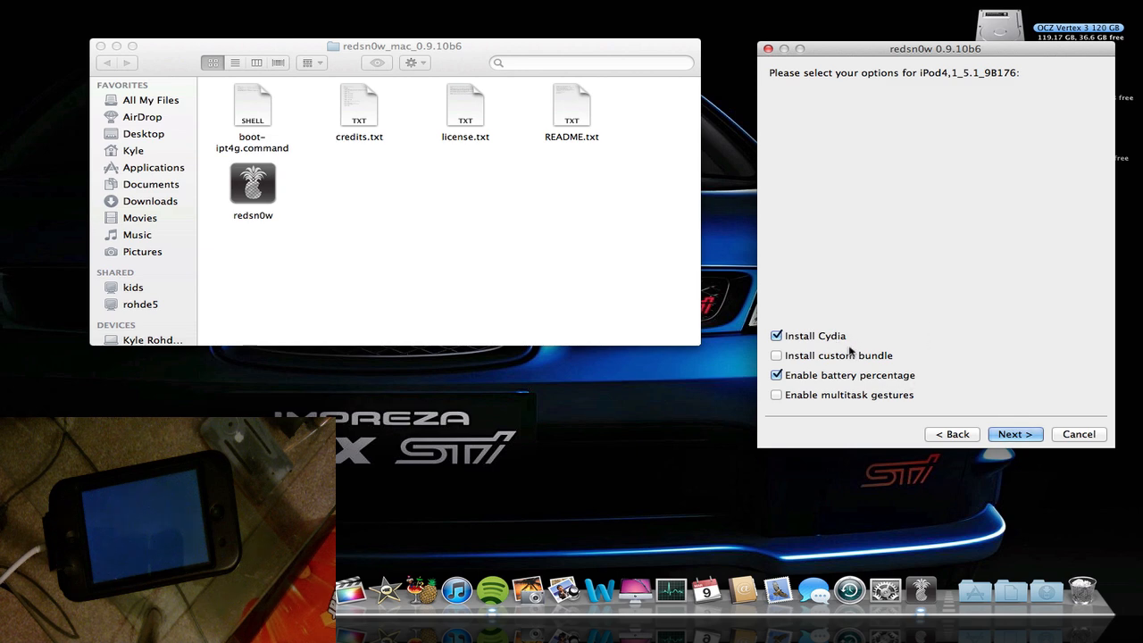
{"action": "mouse_move", "coordinate": [900, 390]}
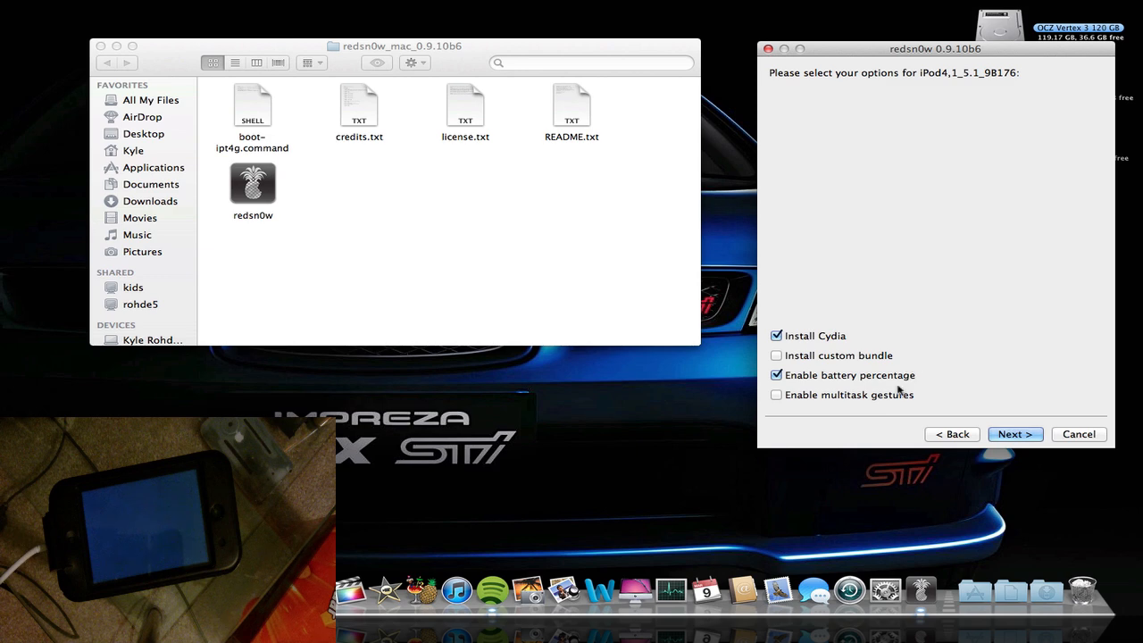
Step: Run the tethered jailbreak with multitask gestures enabled, dismiss the tethered notice and quit redsn0w
{"action": "left_click", "coordinate": [775, 394]}
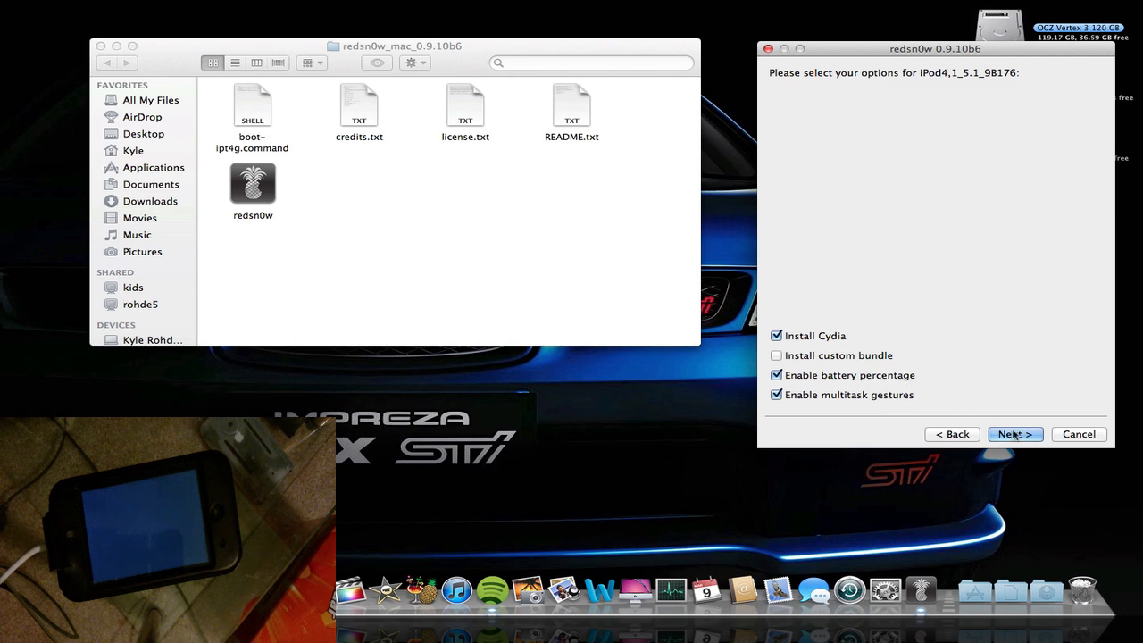
{"action": "left_click", "coordinate": [1014, 434]}
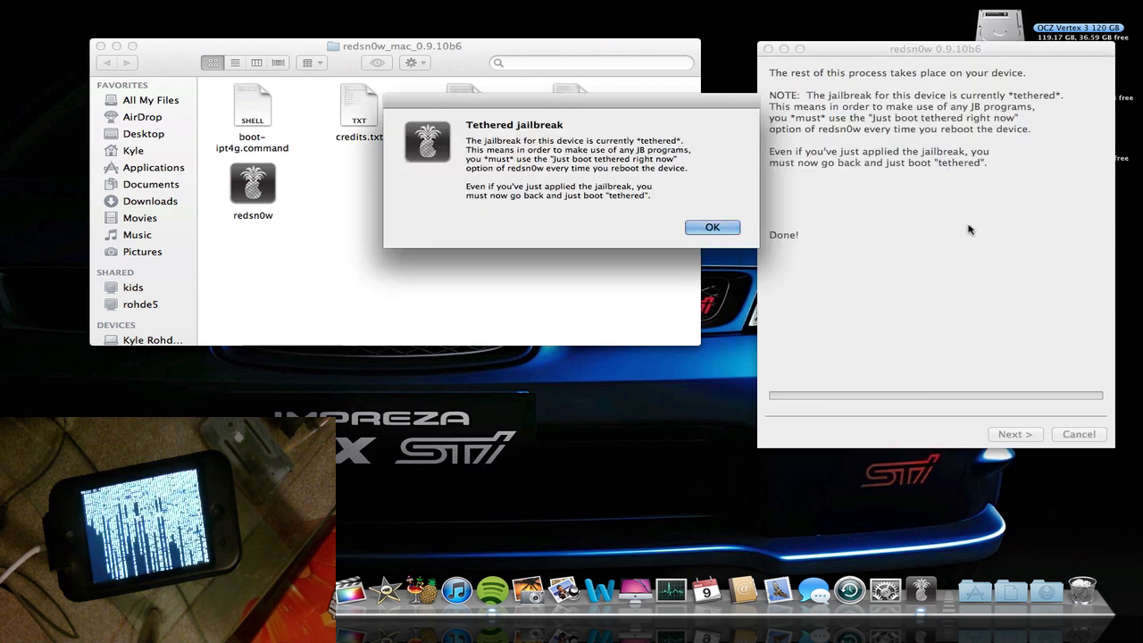
{"action": "mouse_move", "coordinate": [682, 194]}
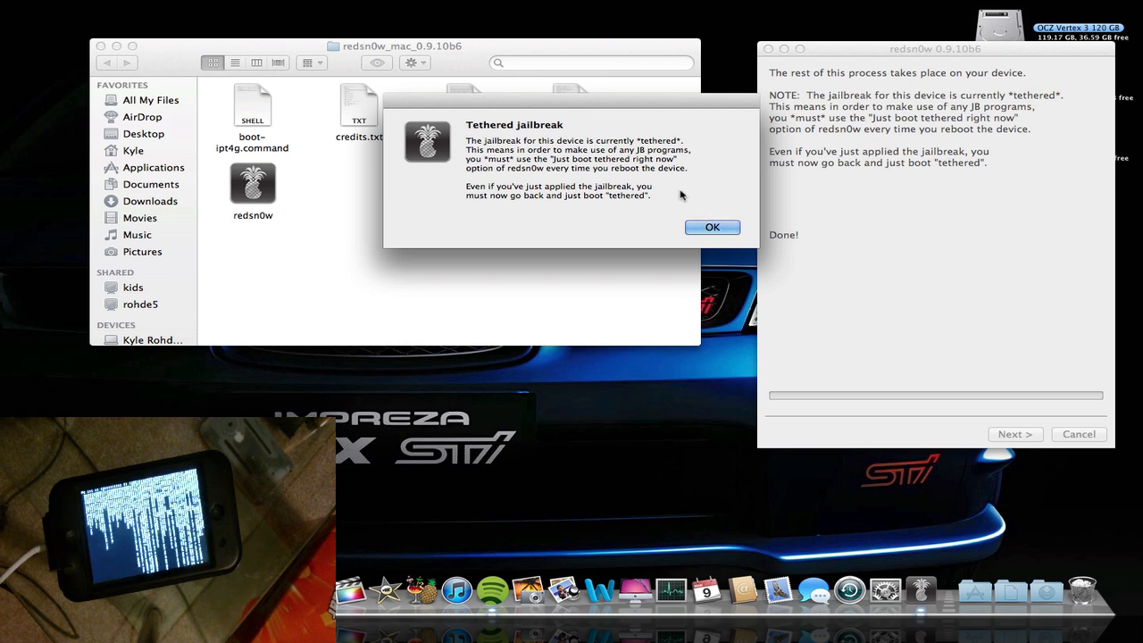
{"action": "mouse_move", "coordinate": [687, 216]}
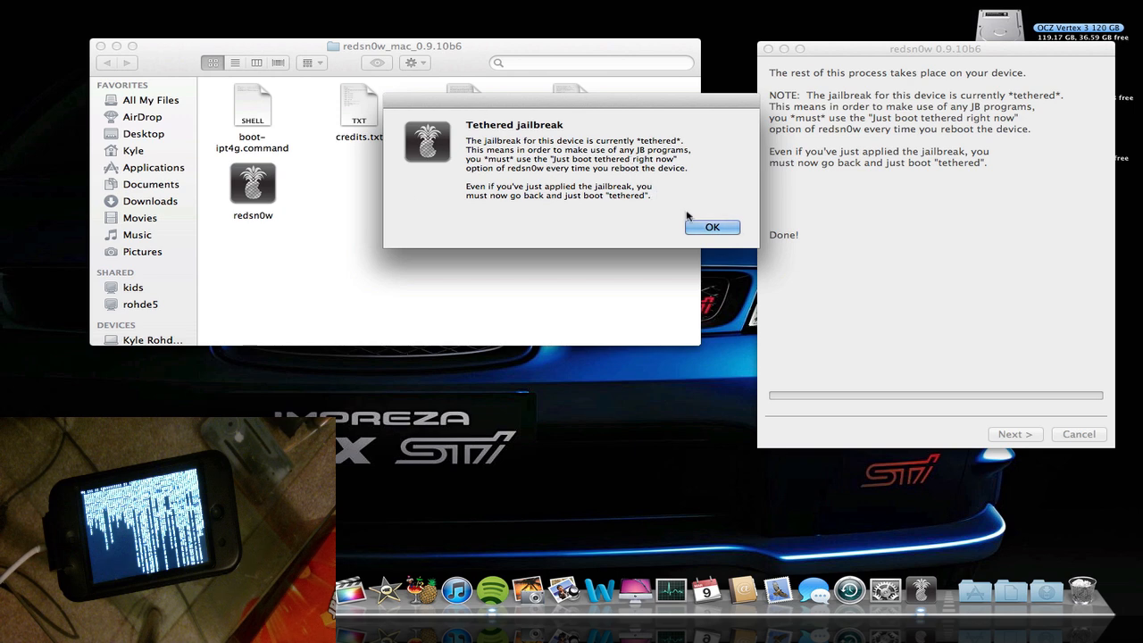
{"action": "left_click", "coordinate": [711, 226]}
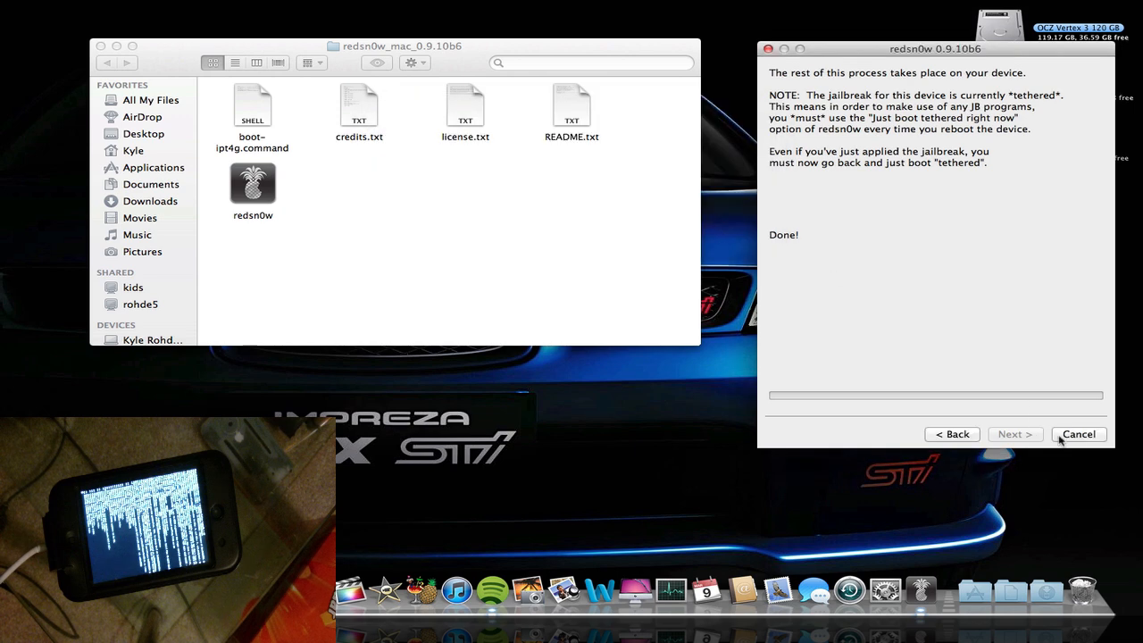
{"action": "left_click", "coordinate": [1078, 434]}
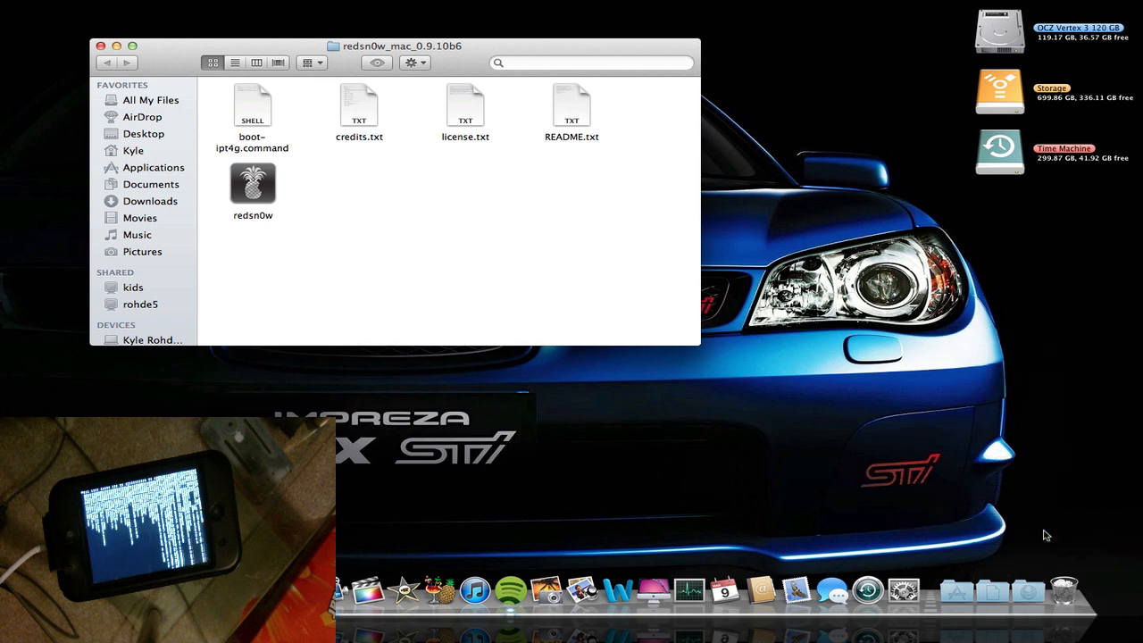
{"action": "mouse_move", "coordinate": [439, 172]}
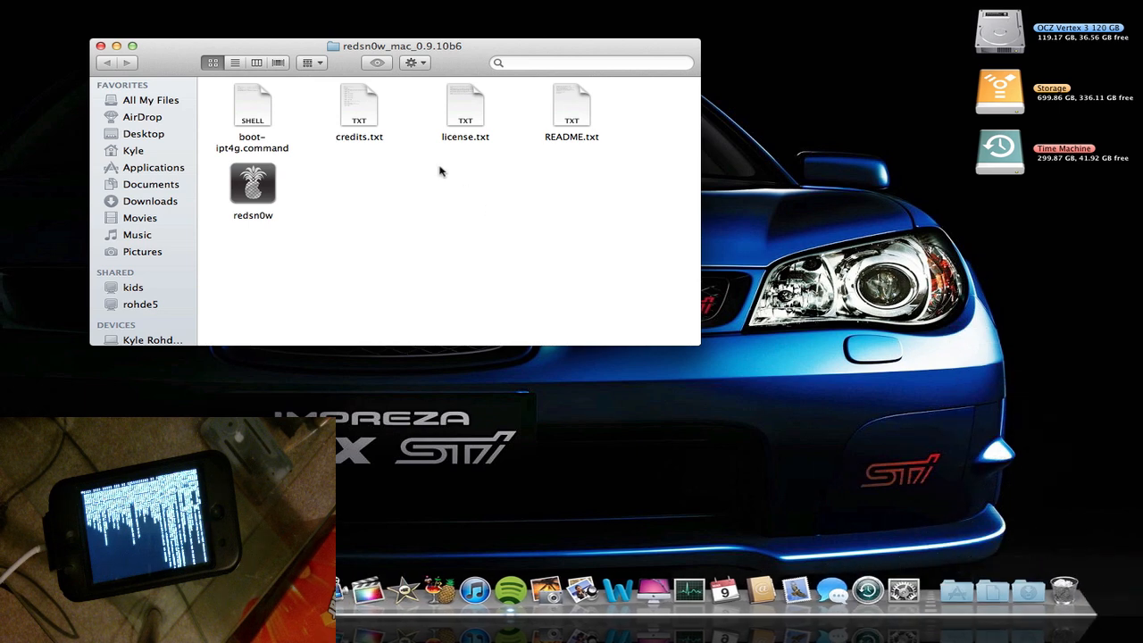
Step: Relaunch redsn0w from Finder and show its Extras screen with Just boot tethered
{"action": "double_click", "coordinate": [253, 187]}
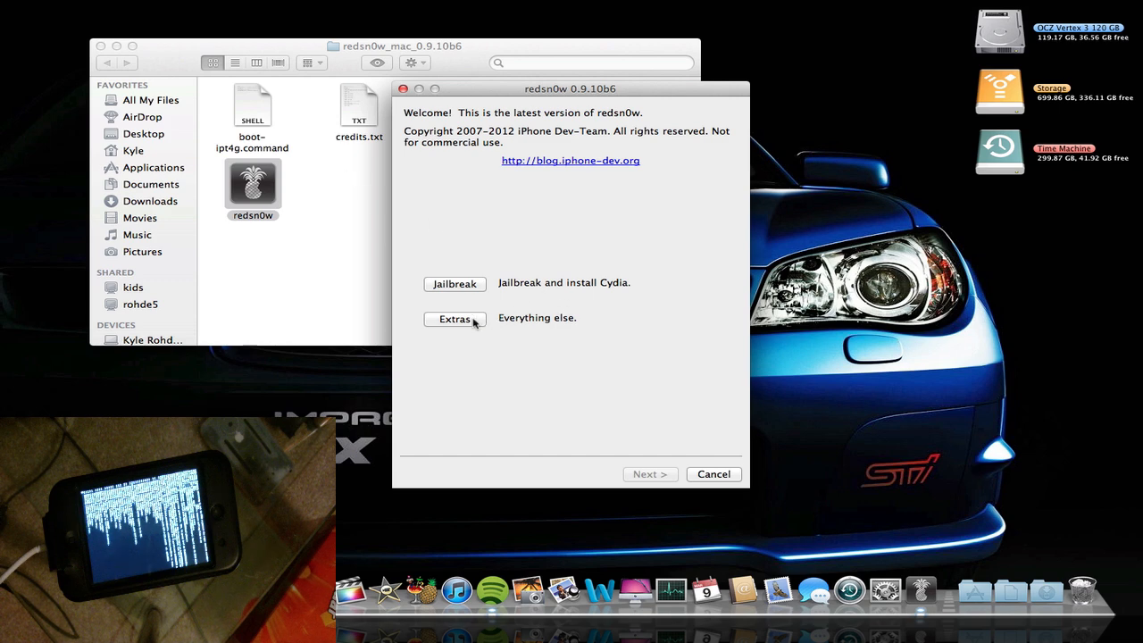
{"action": "left_click", "coordinate": [453, 318]}
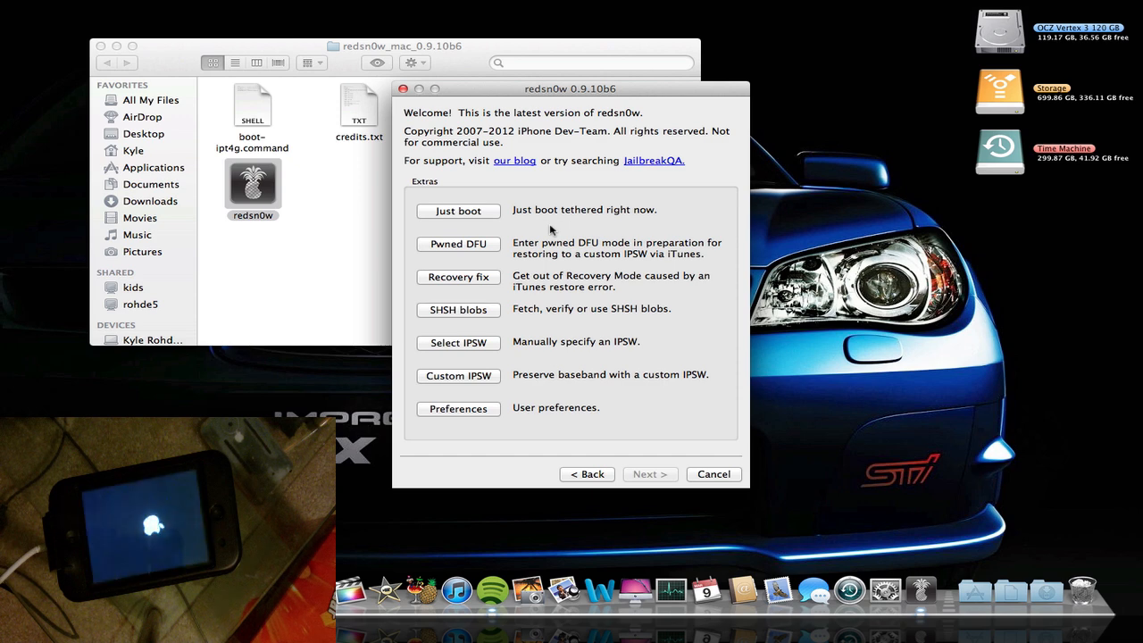
{"action": "mouse_move", "coordinate": [654, 133]}
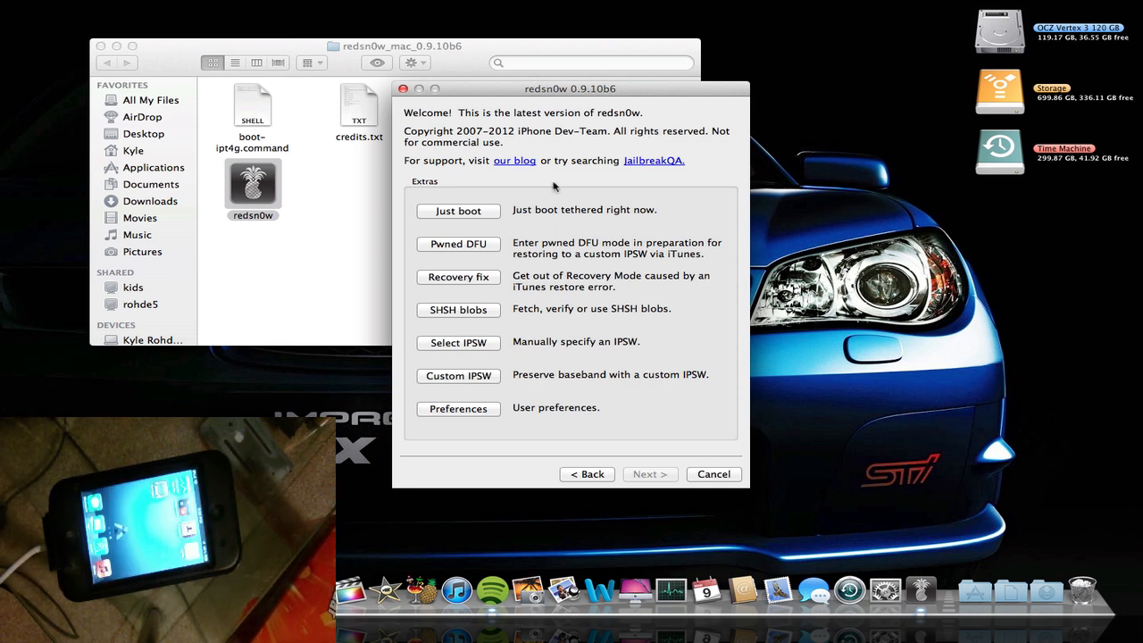
{"action": "mouse_move", "coordinate": [486, 211]}
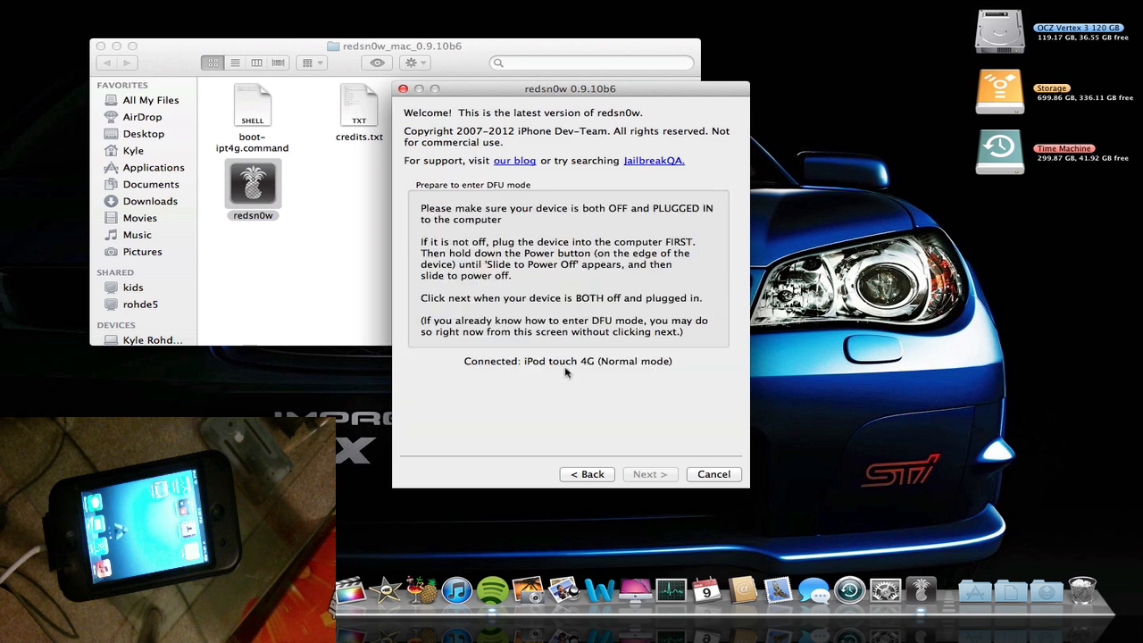
{"action": "mouse_move", "coordinate": [591, 422]}
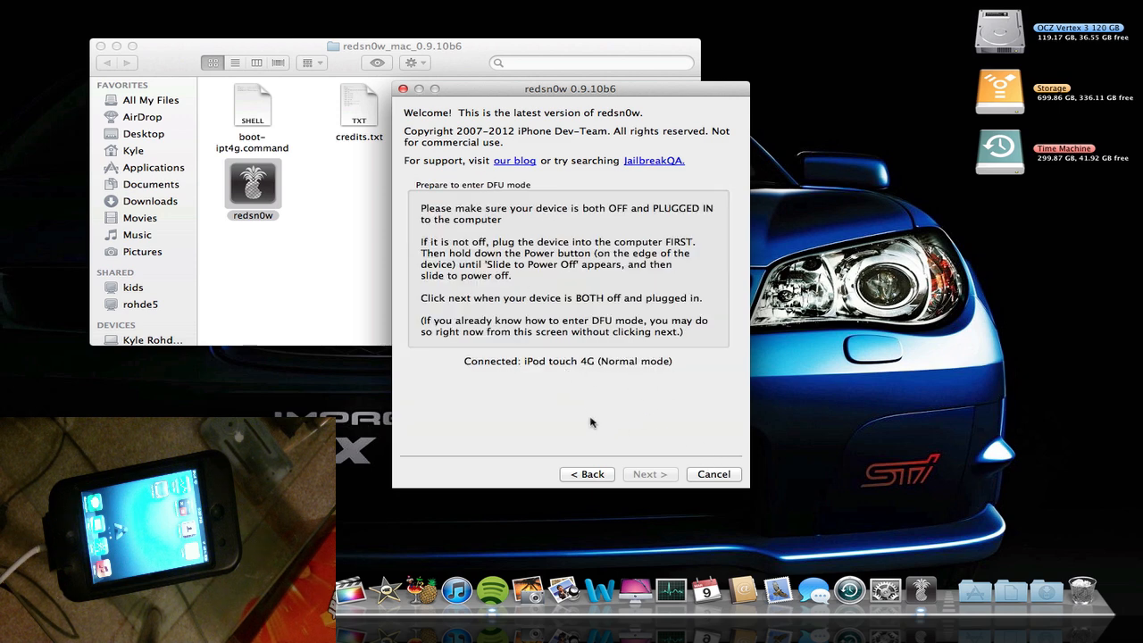
{"action": "mouse_move", "coordinate": [675, 379]}
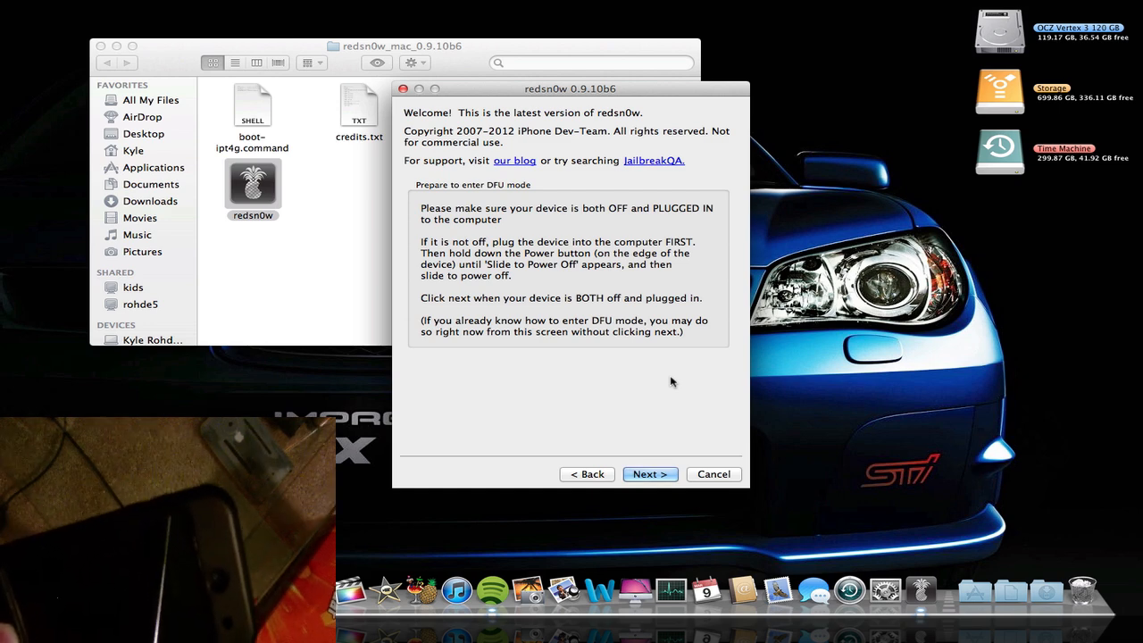
Step: Boot the iPod tethered from DFU mode and close redsn0w once it reports Done!
{"action": "left_click", "coordinate": [650, 475]}
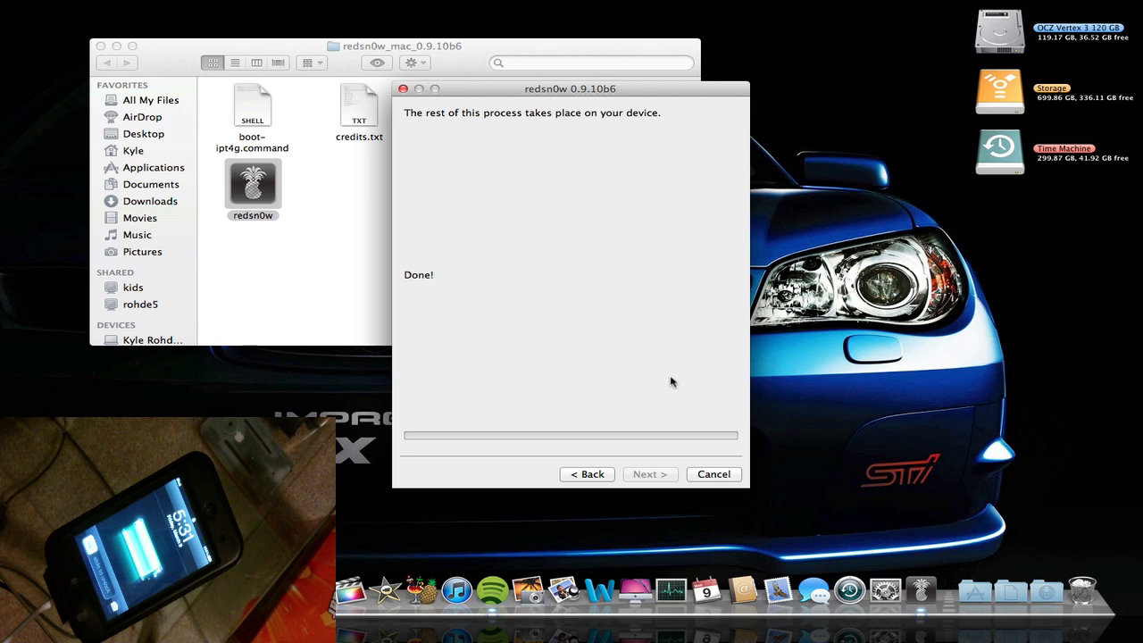
{"action": "mouse_move", "coordinate": [700, 475]}
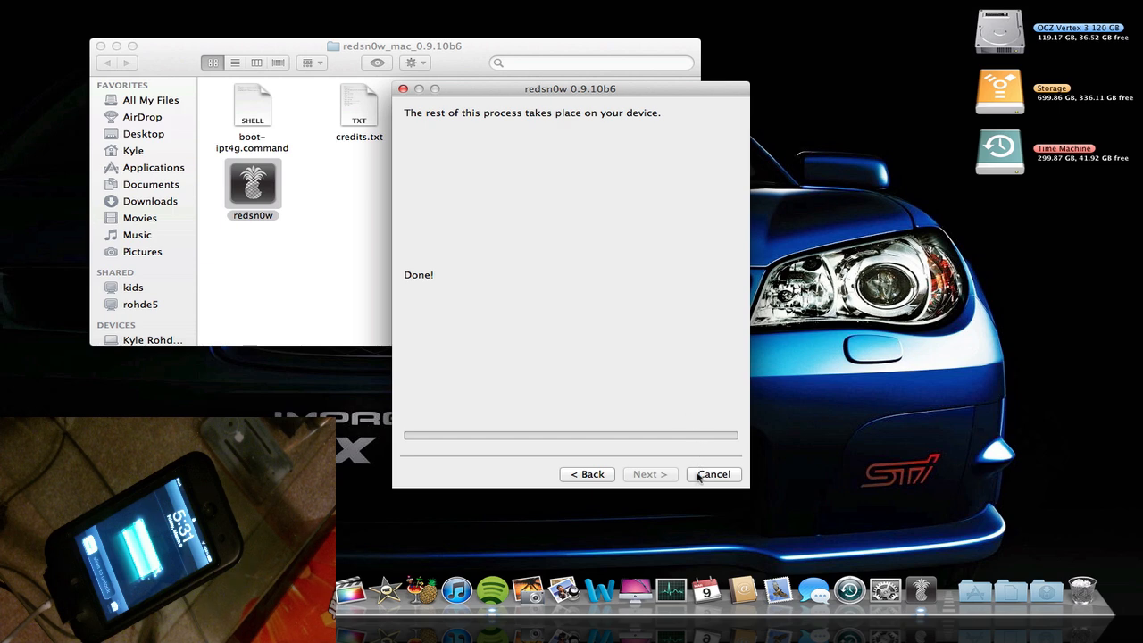
{"action": "left_click", "coordinate": [713, 475]}
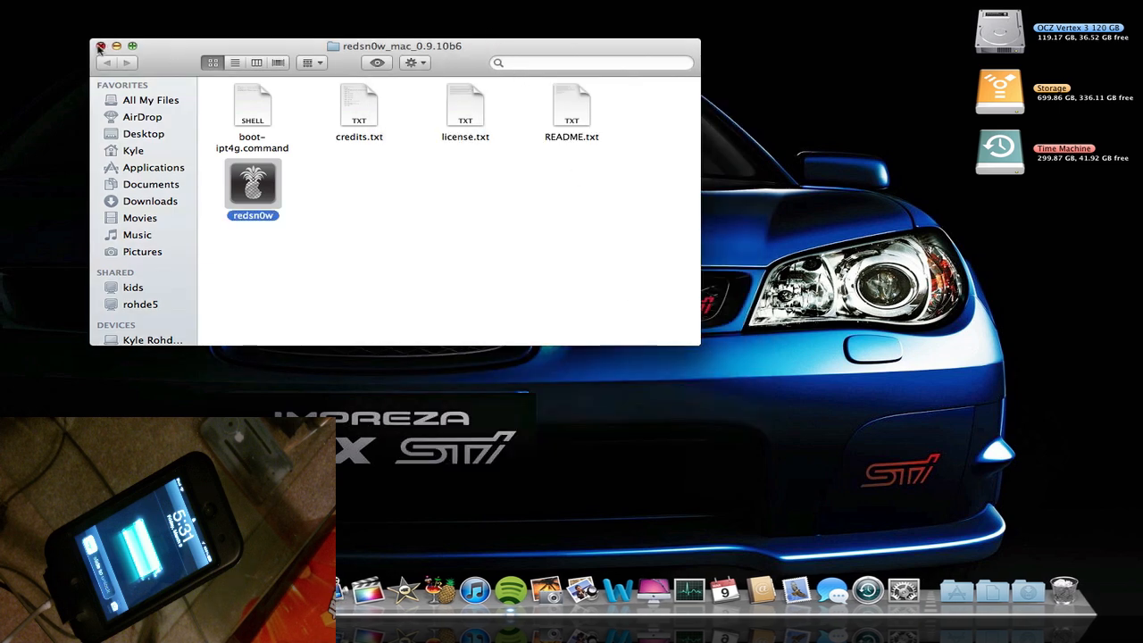
Step: Relaunch redsn0w from Finder back to its Extras screen
{"action": "left_click", "coordinate": [100, 46]}
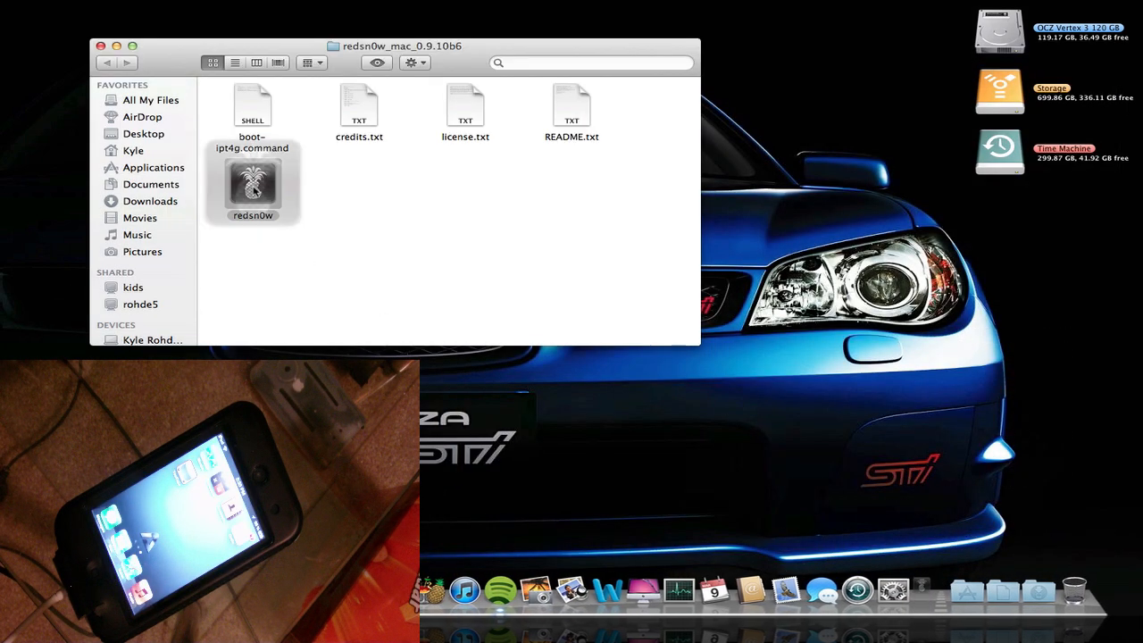
{"action": "double_click", "coordinate": [254, 182]}
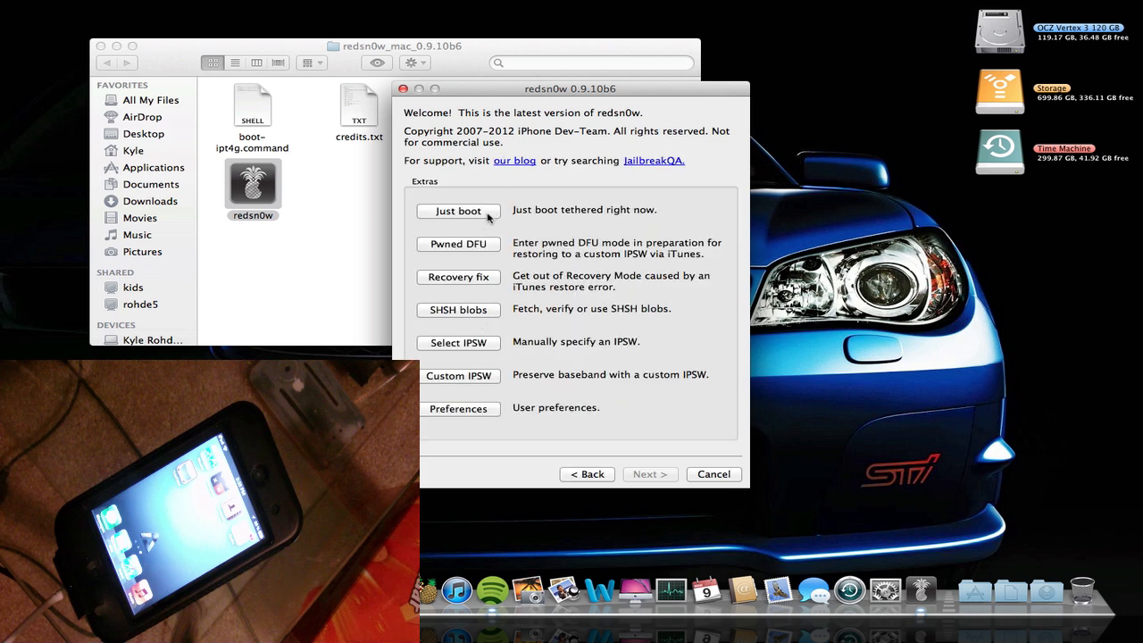
{"action": "mouse_move", "coordinate": [534, 93]}
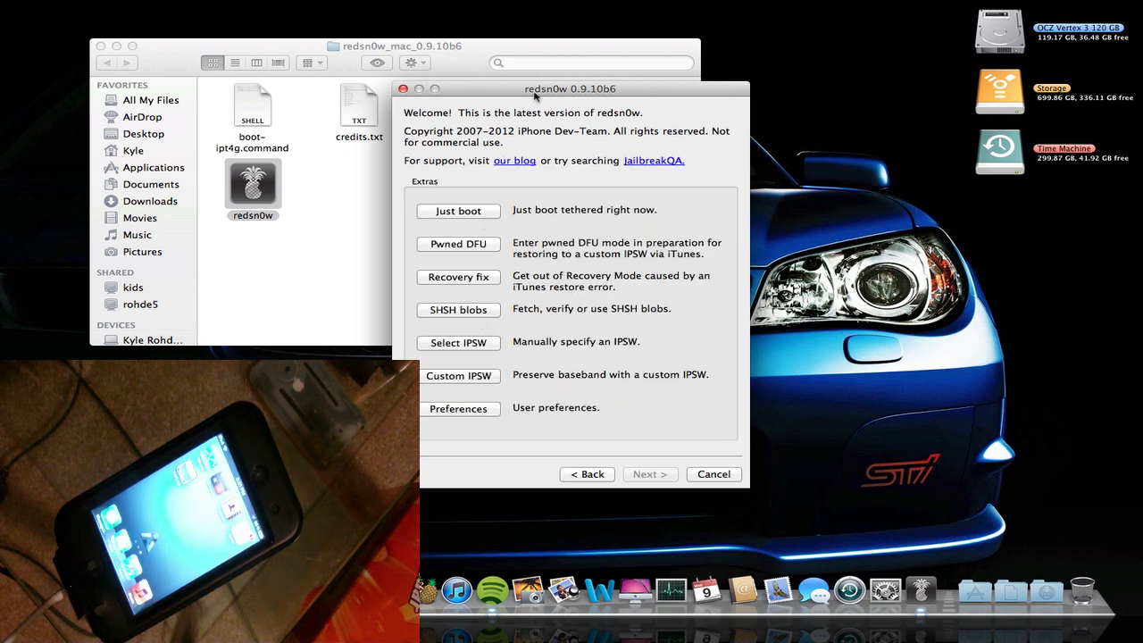